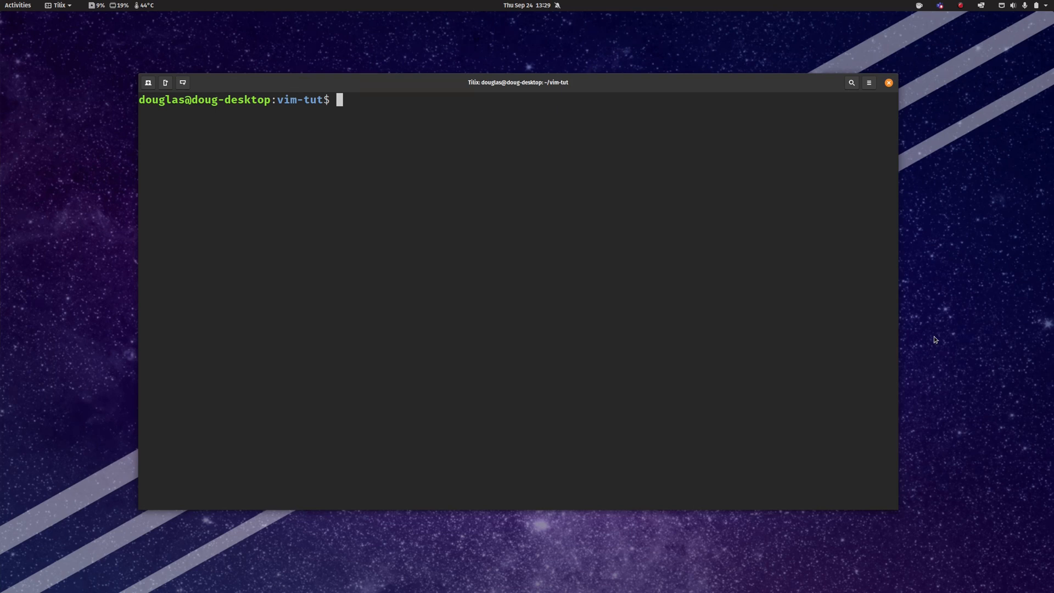
pyautogui.moveTo(391, 268)
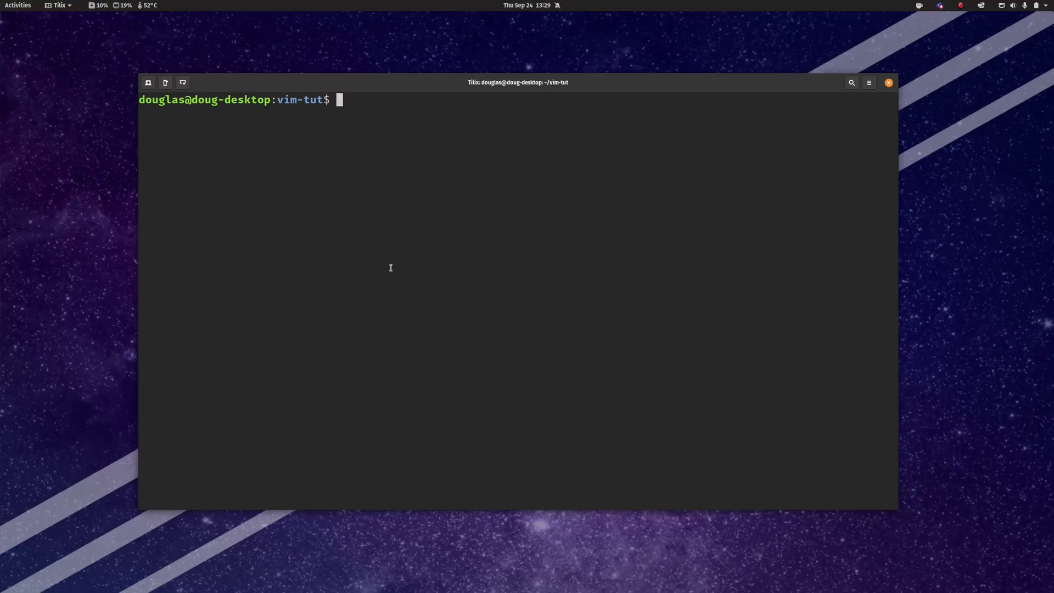
# Run vimtutor from the shell prompt
pyautogui.write('vimtutor')
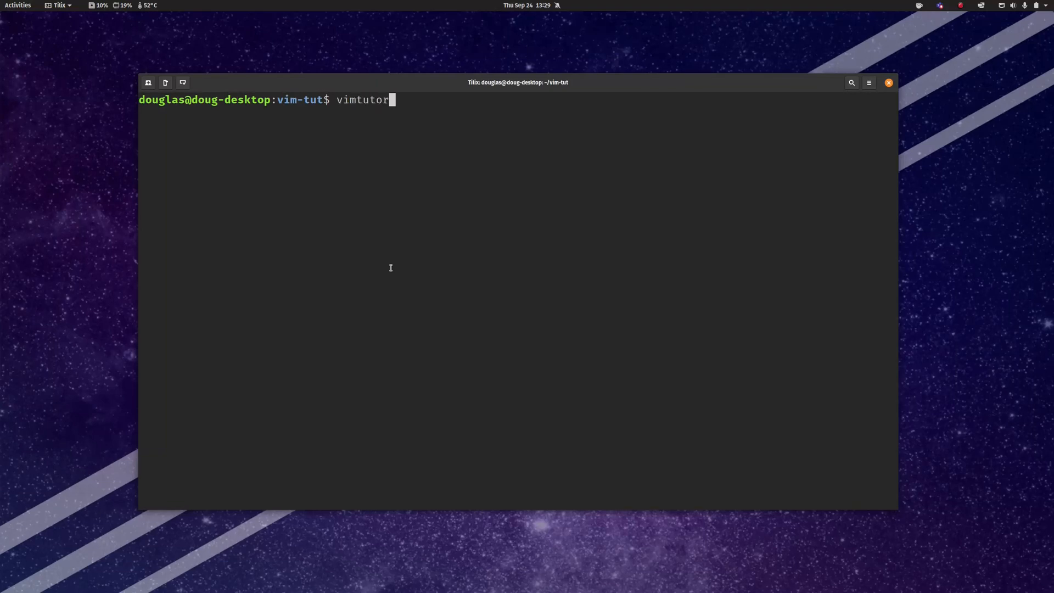
pyautogui.press('Return')
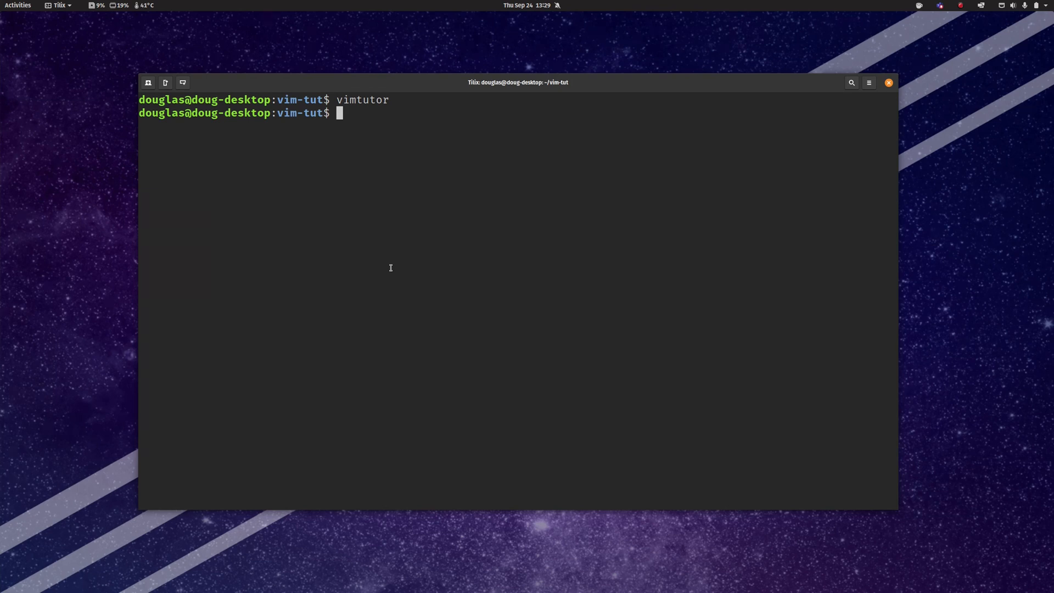
# Run vim briefly, then start a sudo apt- command at the cleared prompt
pyautogui.write('v')
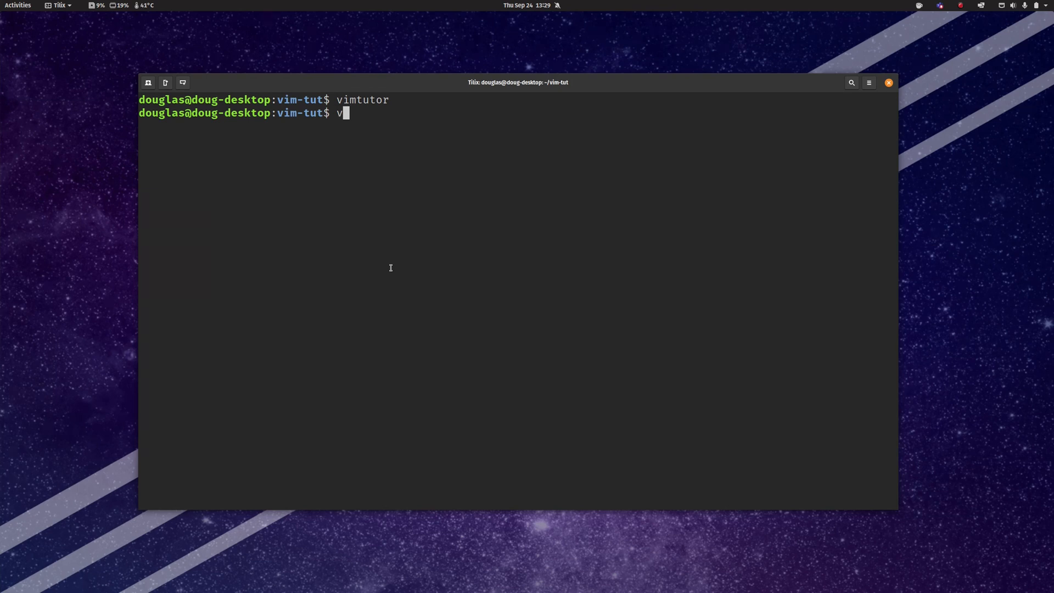
pyautogui.write('im')
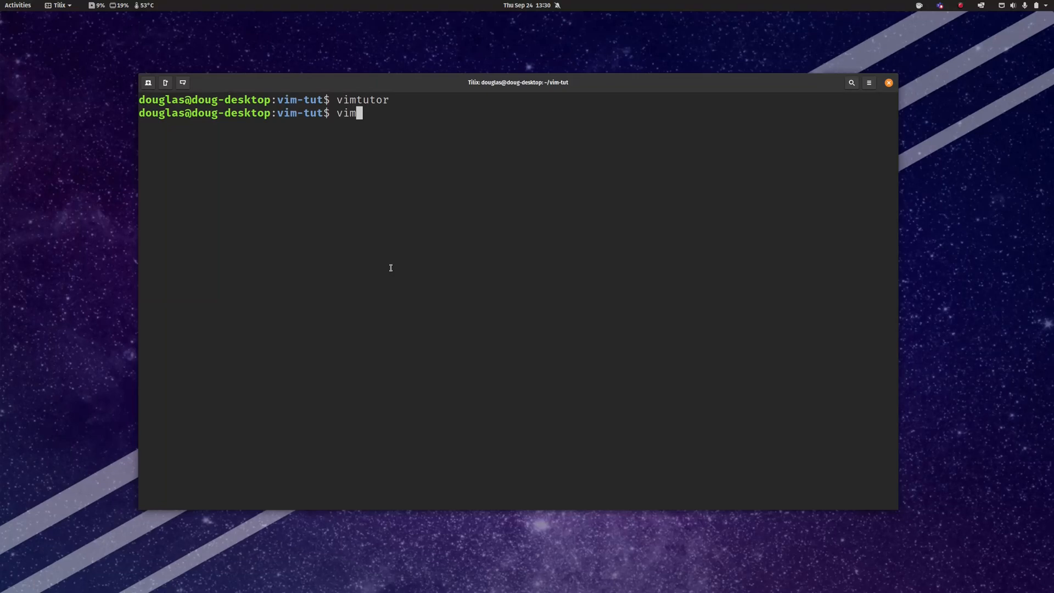
pyautogui.press('BackSpace')
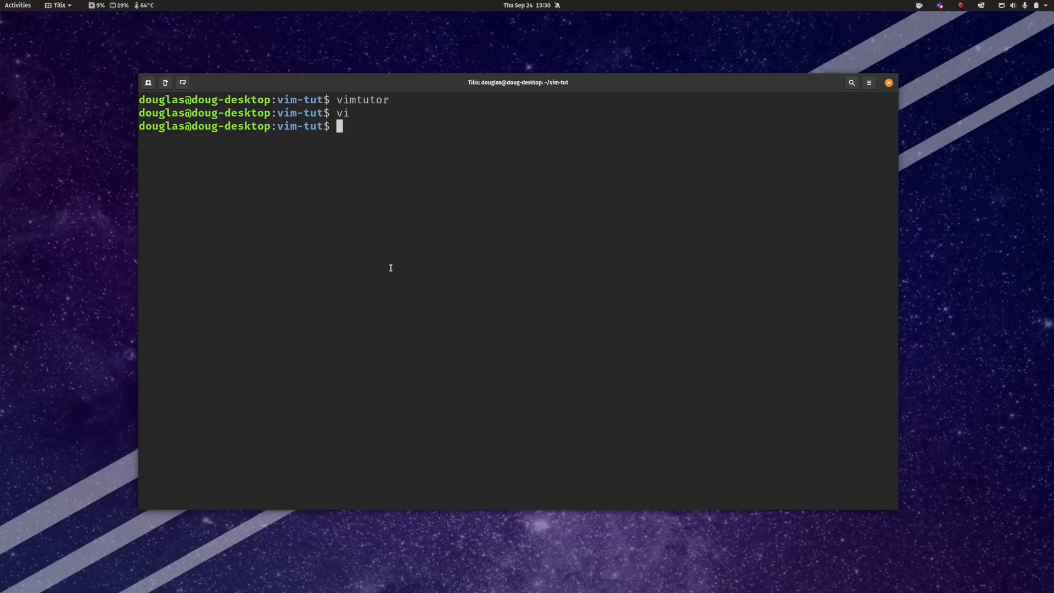
pyautogui.write('sudo apt-')
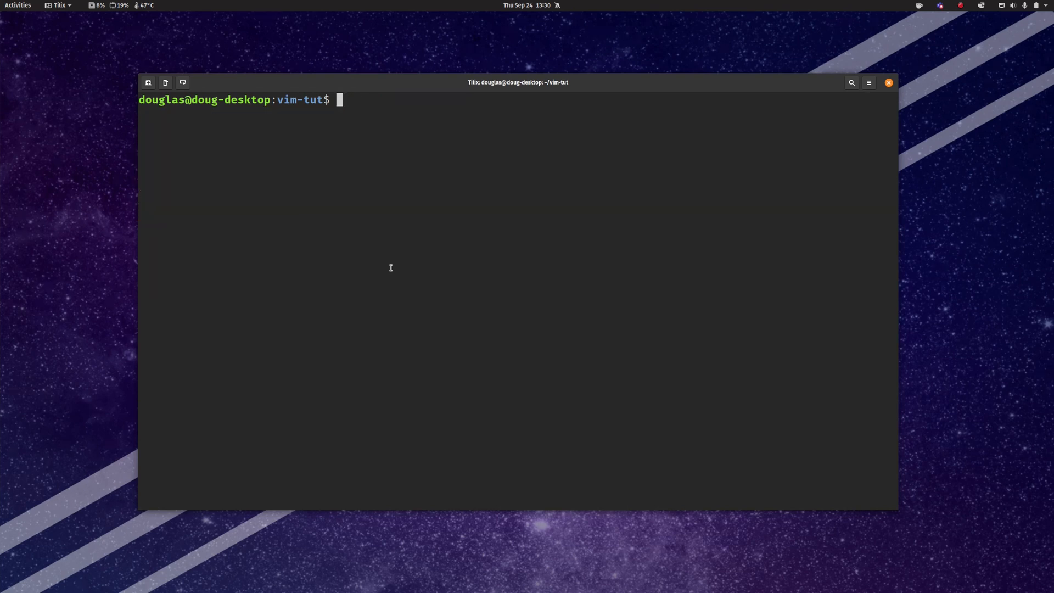
# List the directory with ls, then launch vi empty and quit with :q
pyautogui.write('ls')
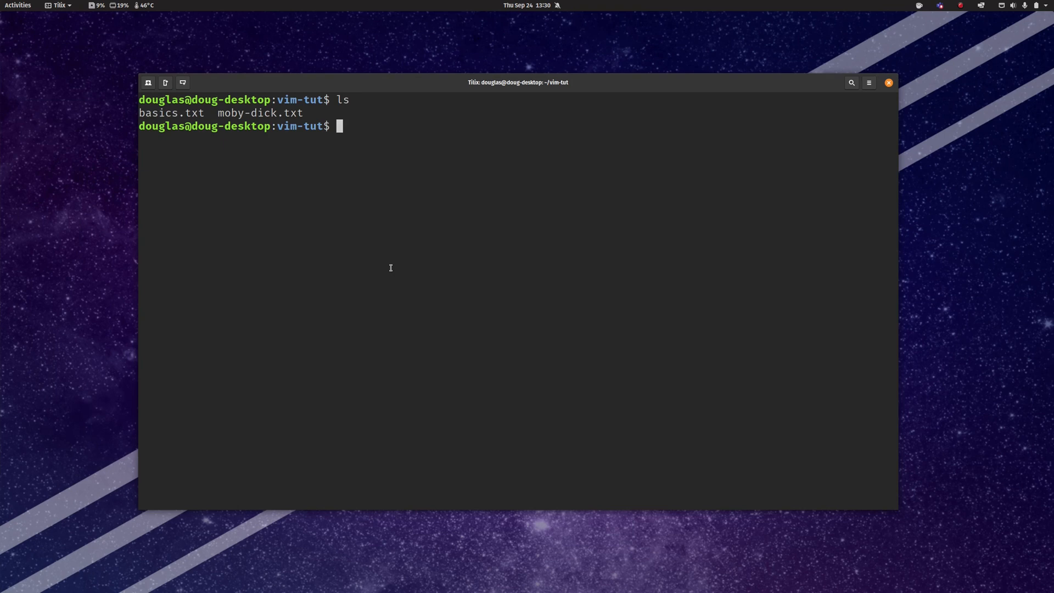
pyautogui.write('vi')
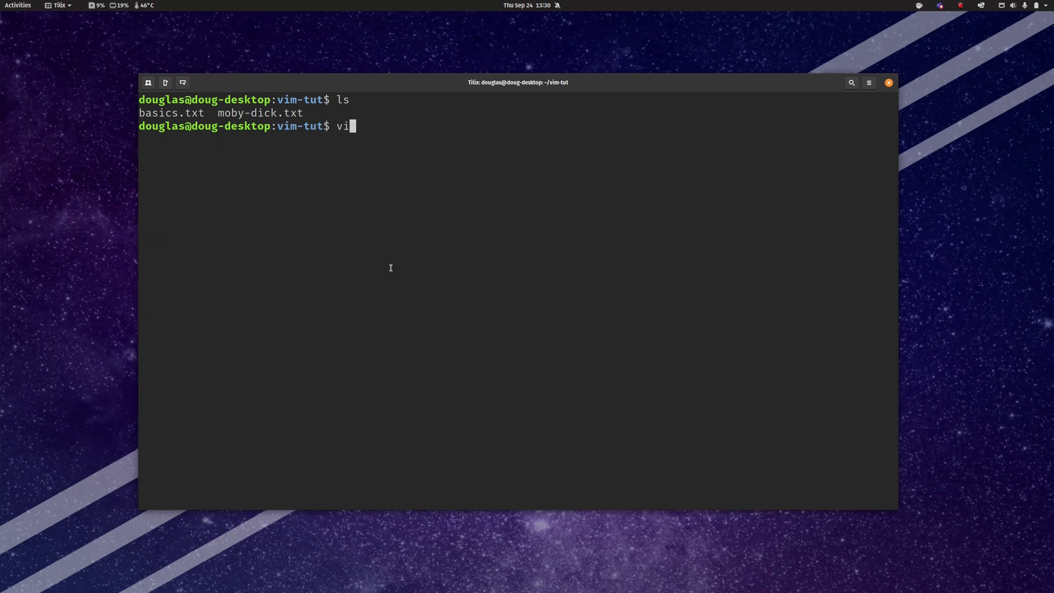
pyautogui.press('Return')
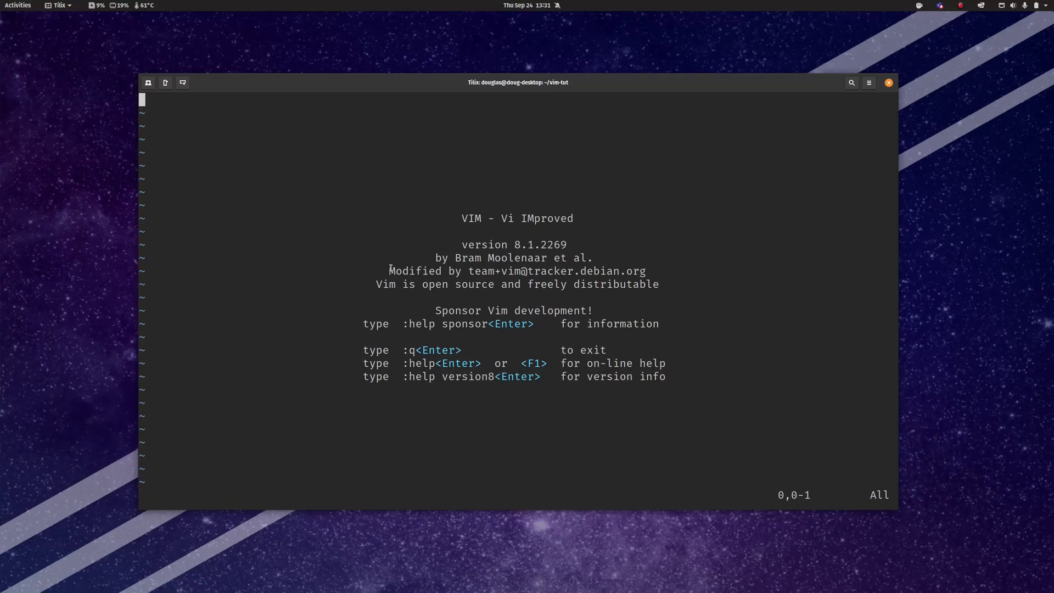
pyautogui.write(':q')
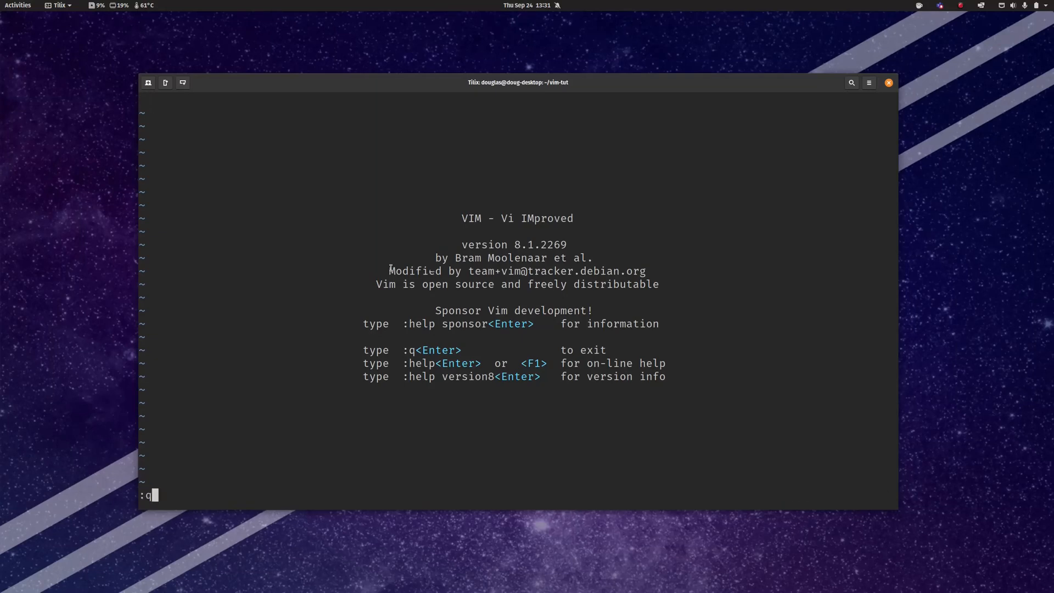
pyautogui.press('Return')
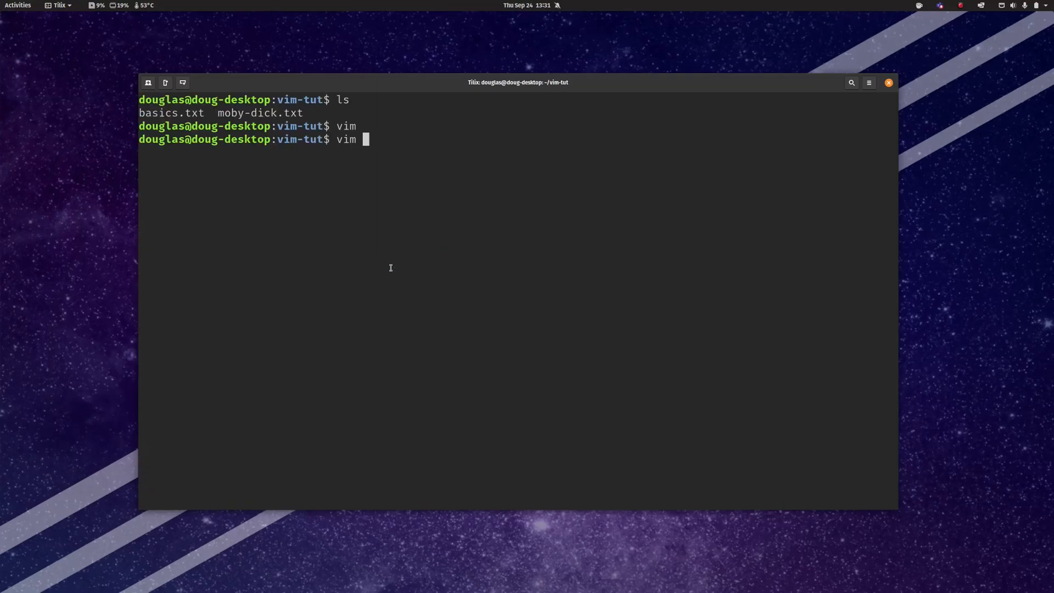
# Open moby-dick.txt in Vim showing the Gutenberg header
pyautogui.write('moby-dick.txt')
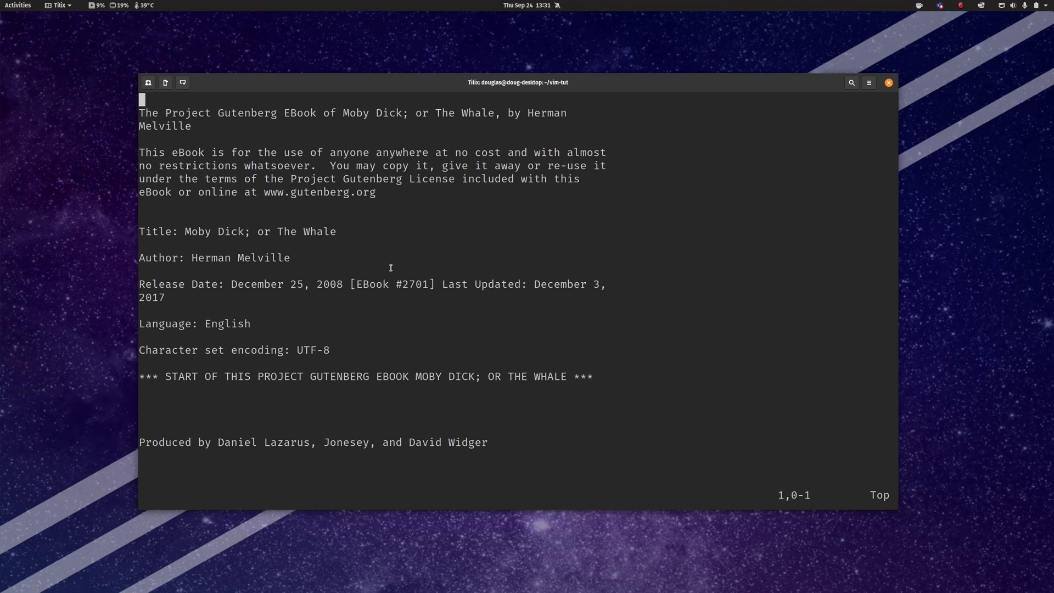
# Search /vi, then insert a new top line beginning "mod above the title
pyautogui.write('/vi')
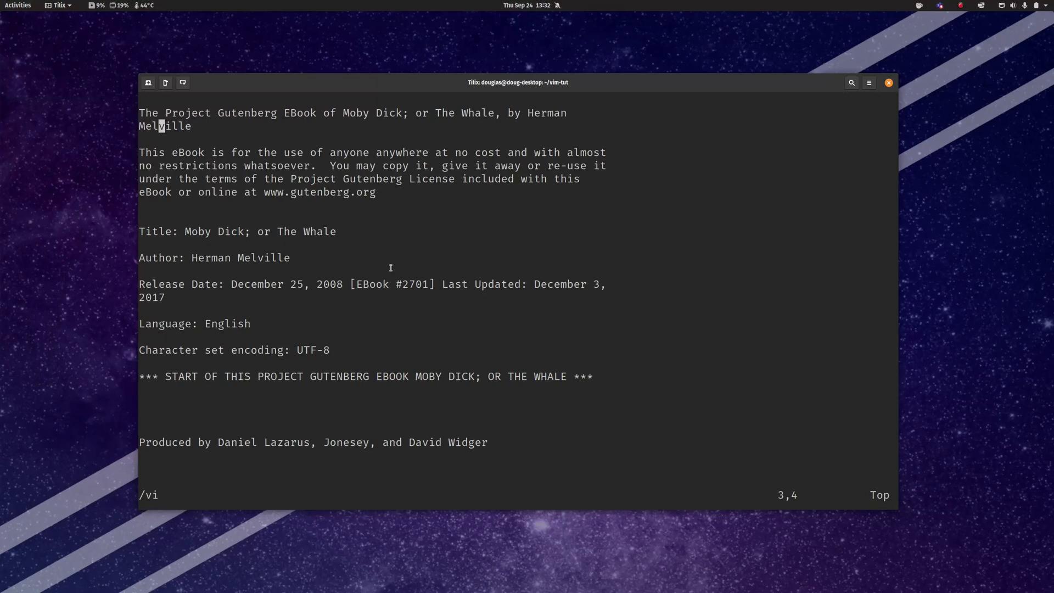
pyautogui.write('"modal')
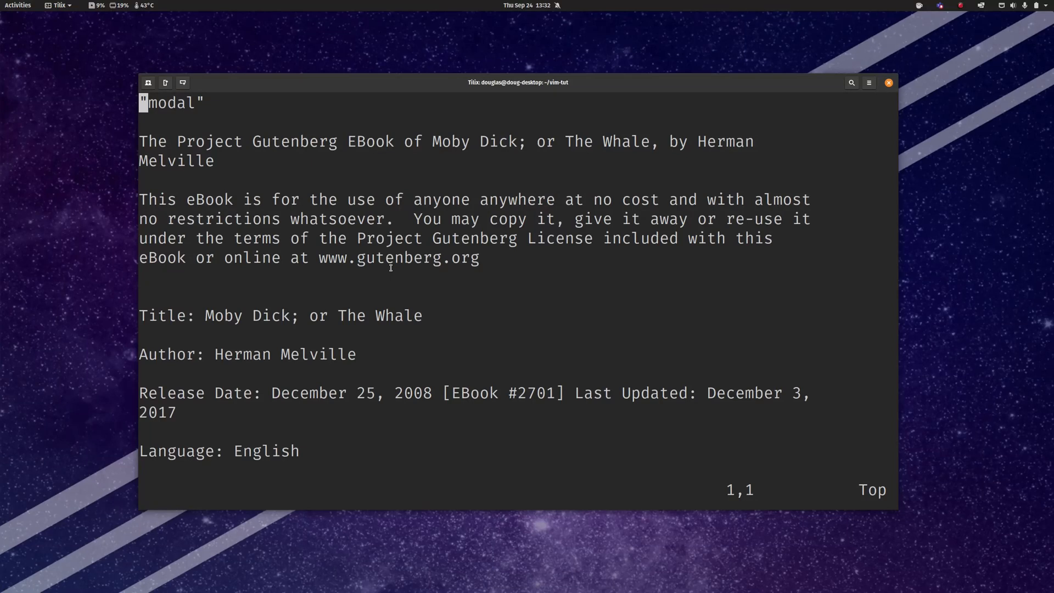
pyautogui.press('i')
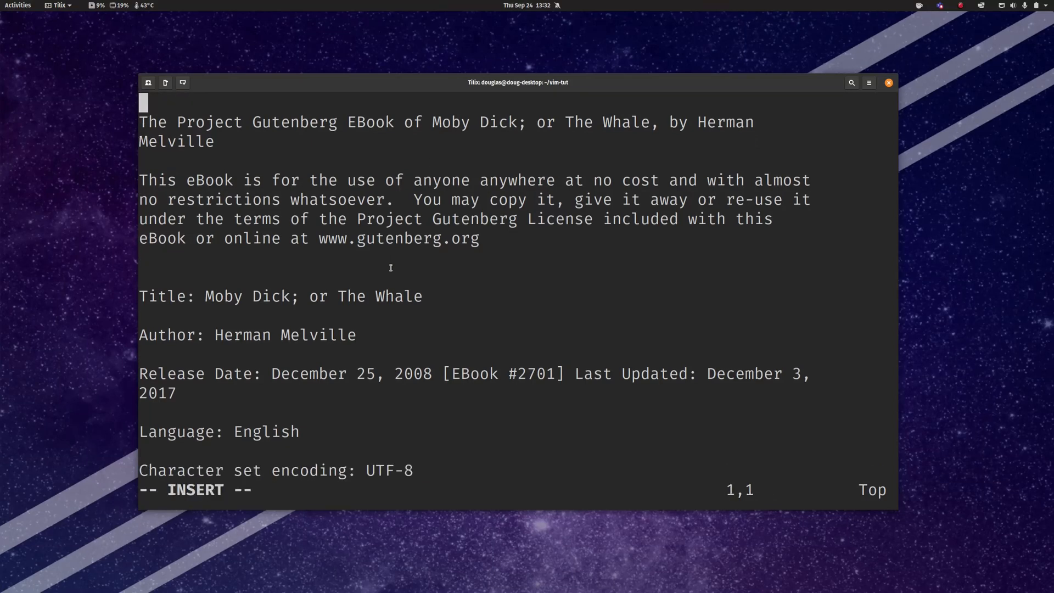
pyautogui.write('Normal Mode"')
pyautogui.write('"Command Mode"')
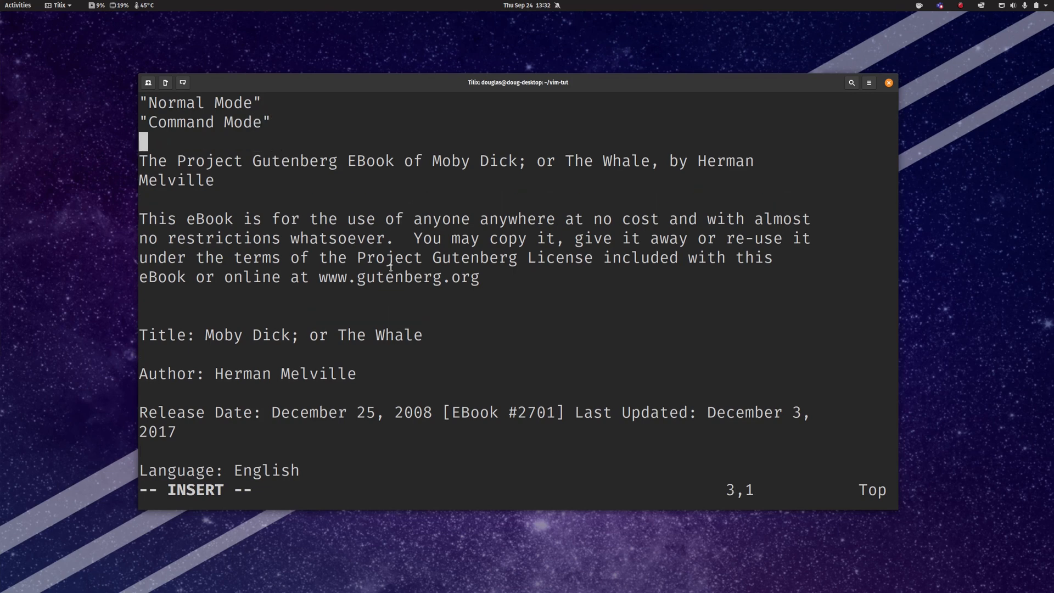
pyautogui.press('Escape')
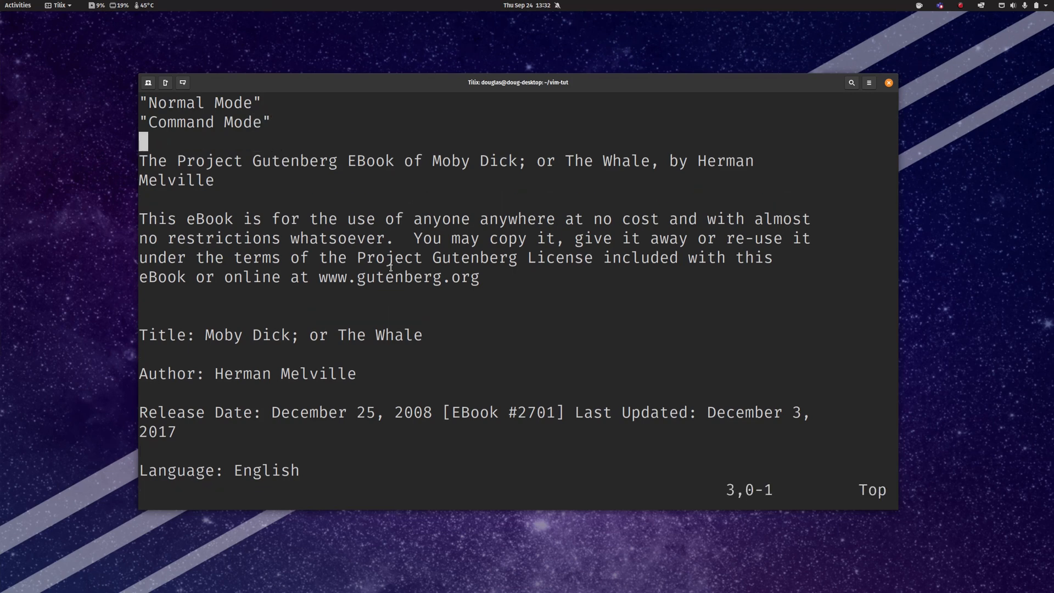
pyautogui.moveTo(318, 109)
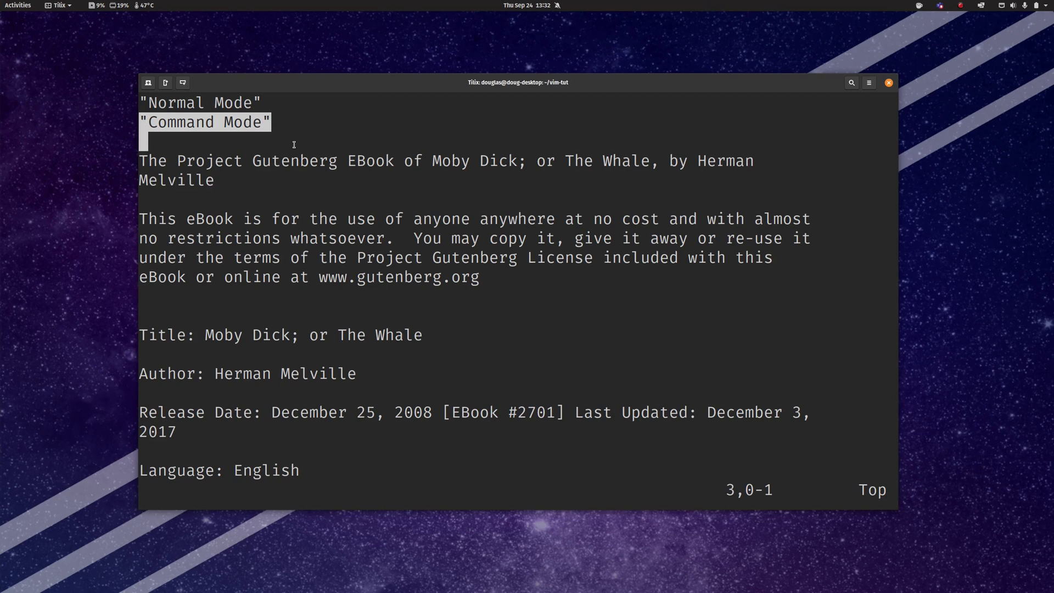
pyautogui.press('g')
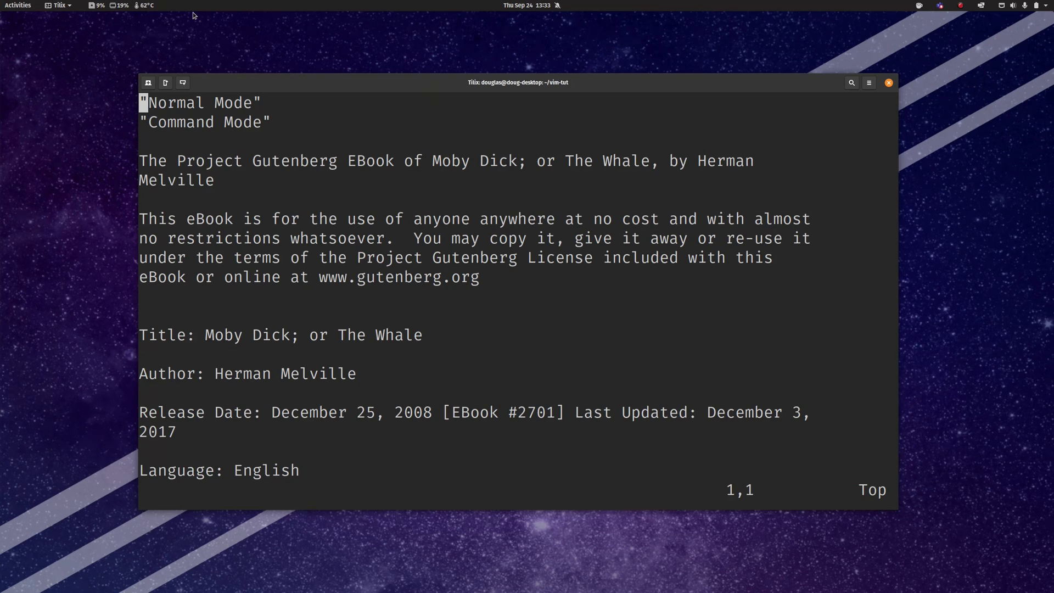
pyautogui.press('Down')
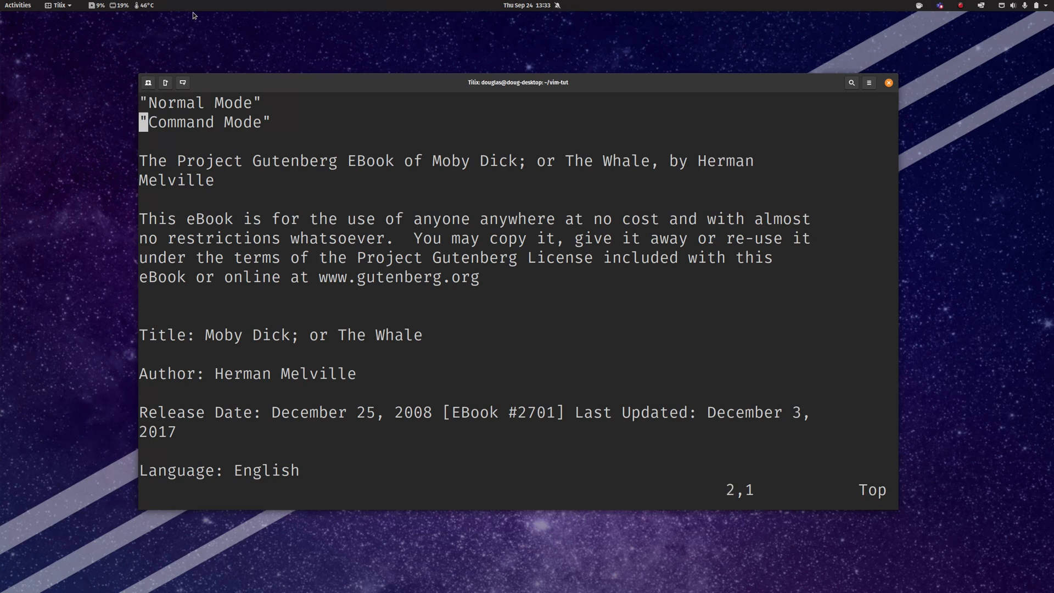
pyautogui.press('Down')
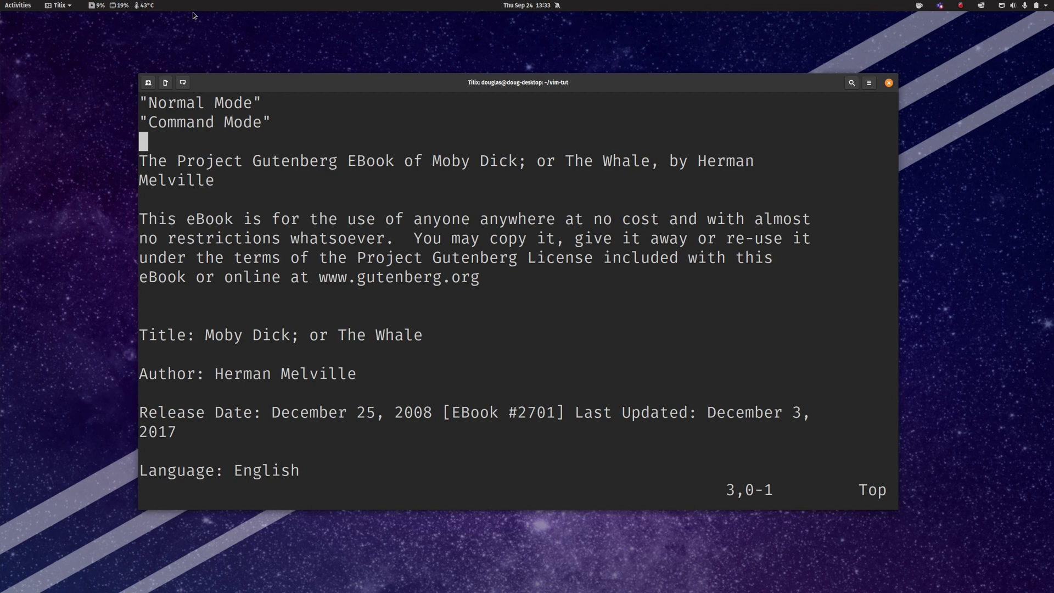
# Insert jfalsclk;jad;fkjnmcl;kdjfaioqurjaf;j on the empty third line and return to normal mode
pyautogui.press('i')
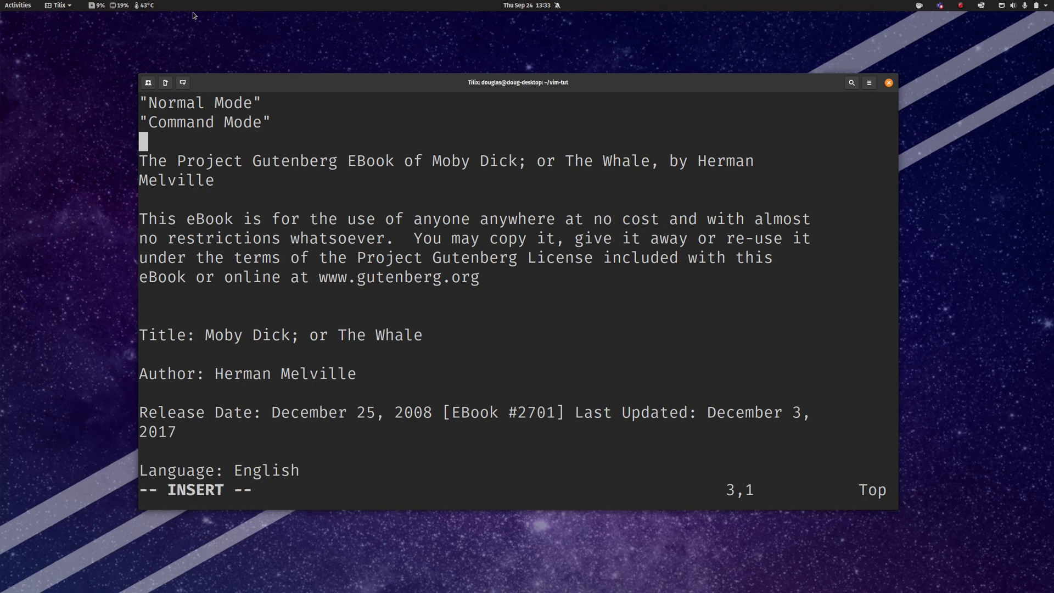
pyautogui.write('i')
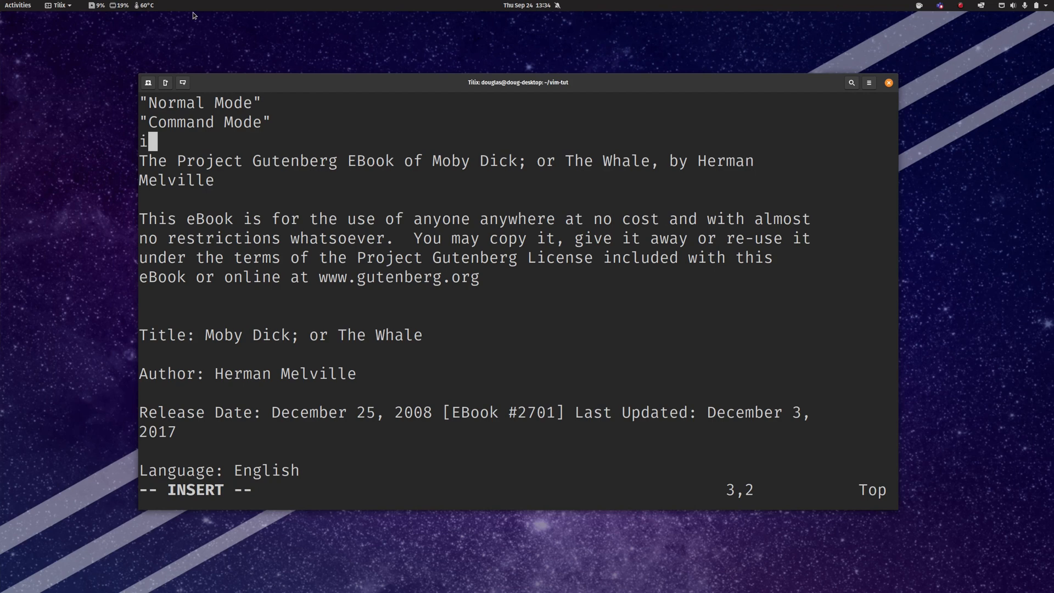
pyautogui.press('BackSpace')
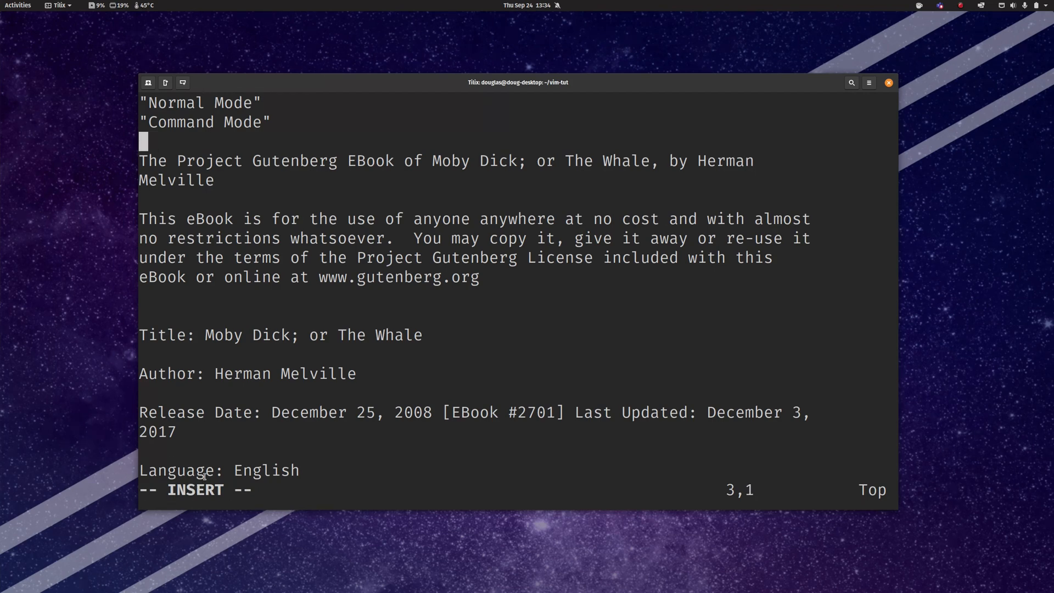
pyautogui.write('jfalsclk;ja')
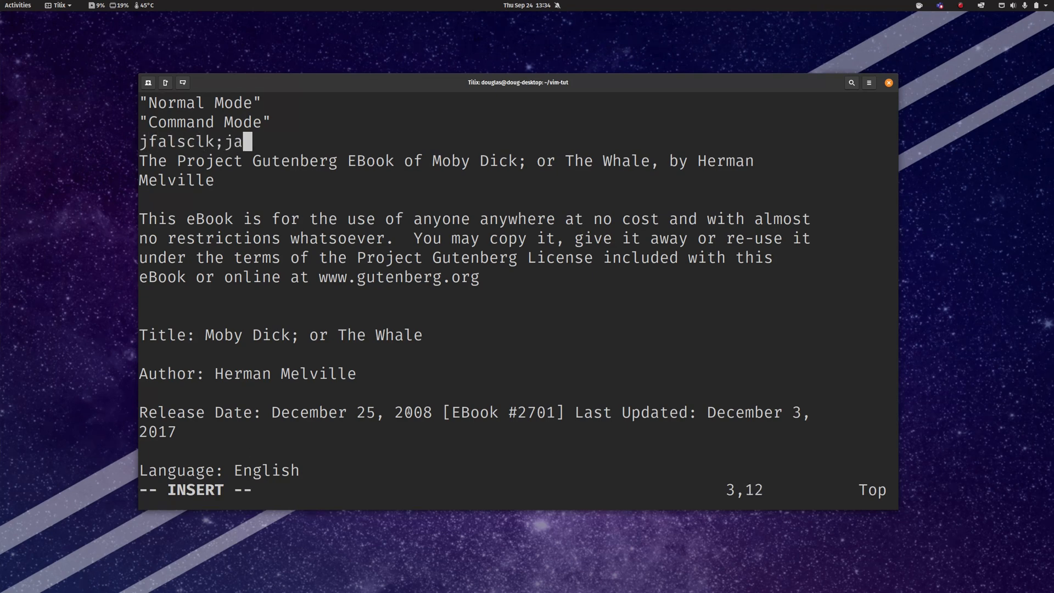
pyautogui.write('d;fkjnmcl;kdjfaioqurjaf;j')
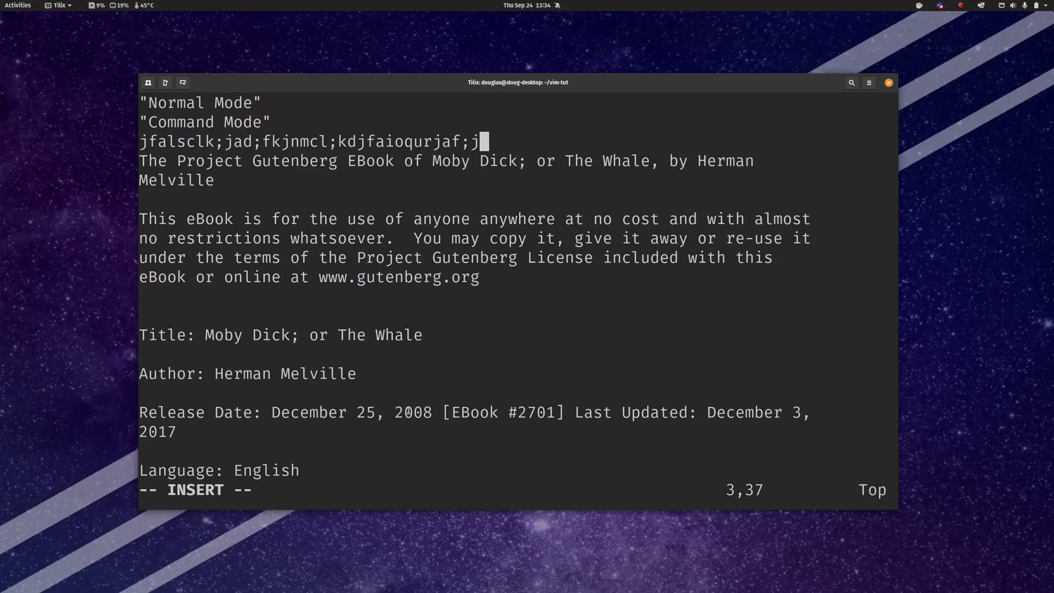
pyautogui.press('Escape')
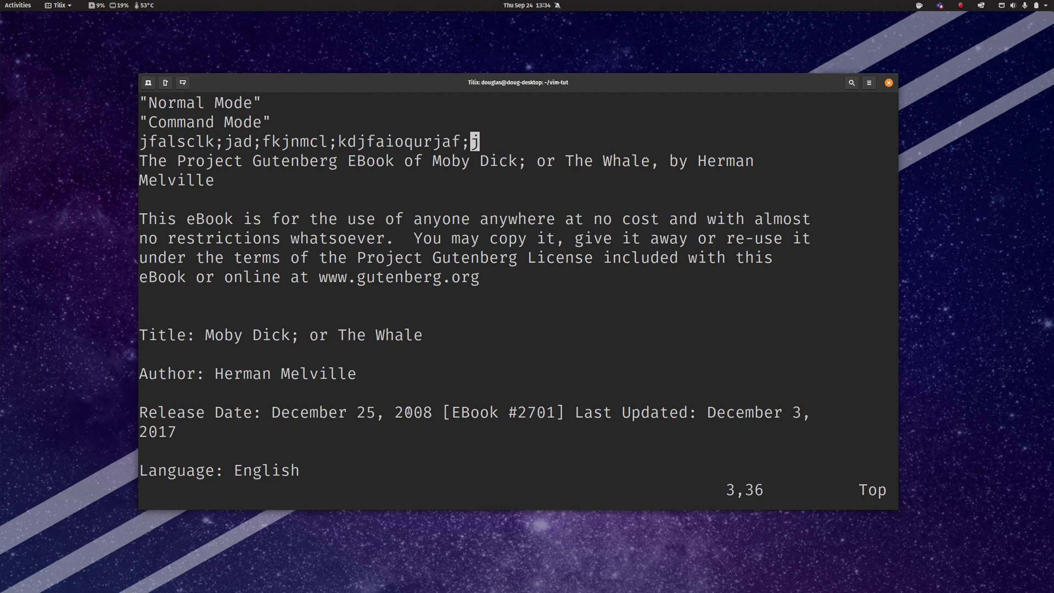
# Re-enter insert mode to add dfl;ajdfk;l before the final semicolon, ending in normal mode
pyautogui.press('i')
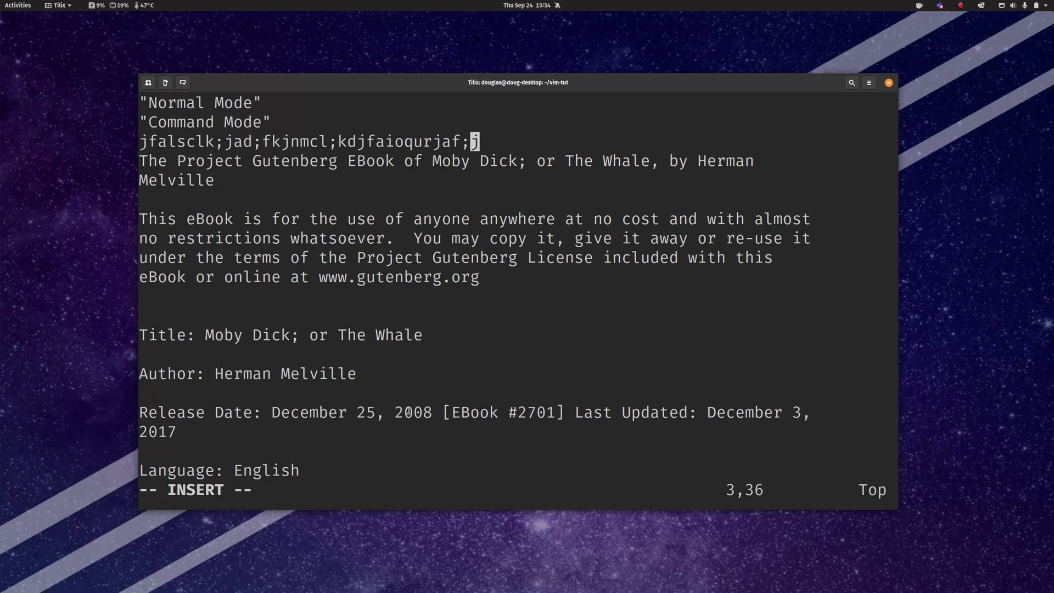
pyautogui.press('Escape')
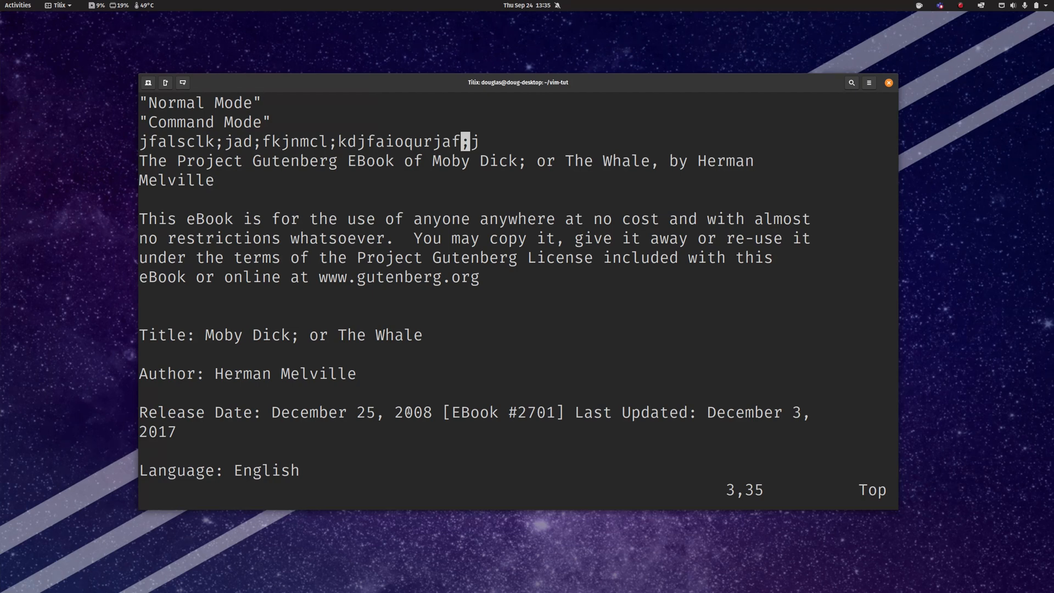
pyautogui.press('i')
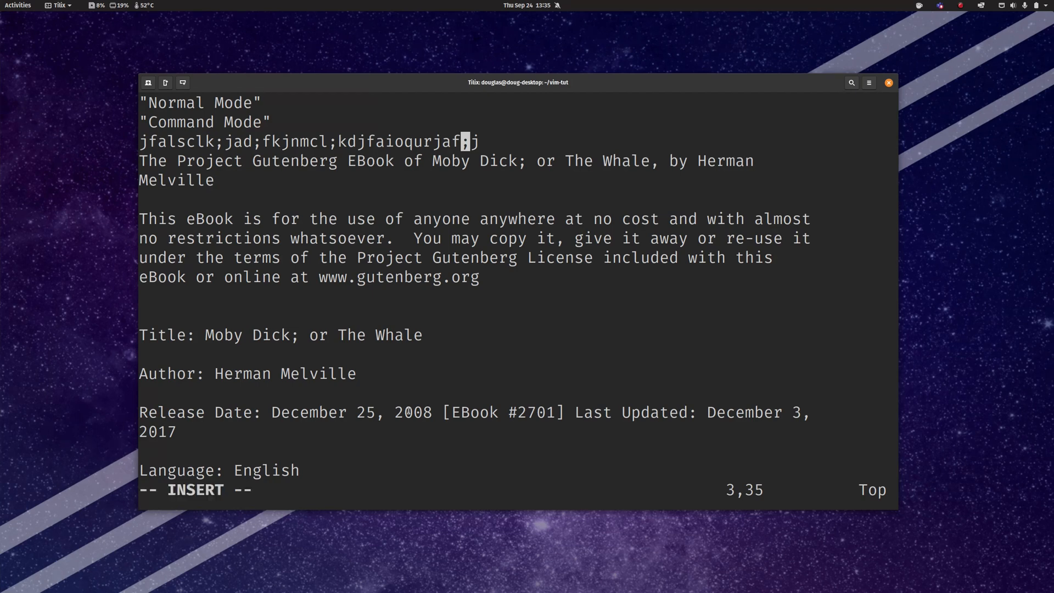
pyautogui.write('dfl;ajdfk;l')
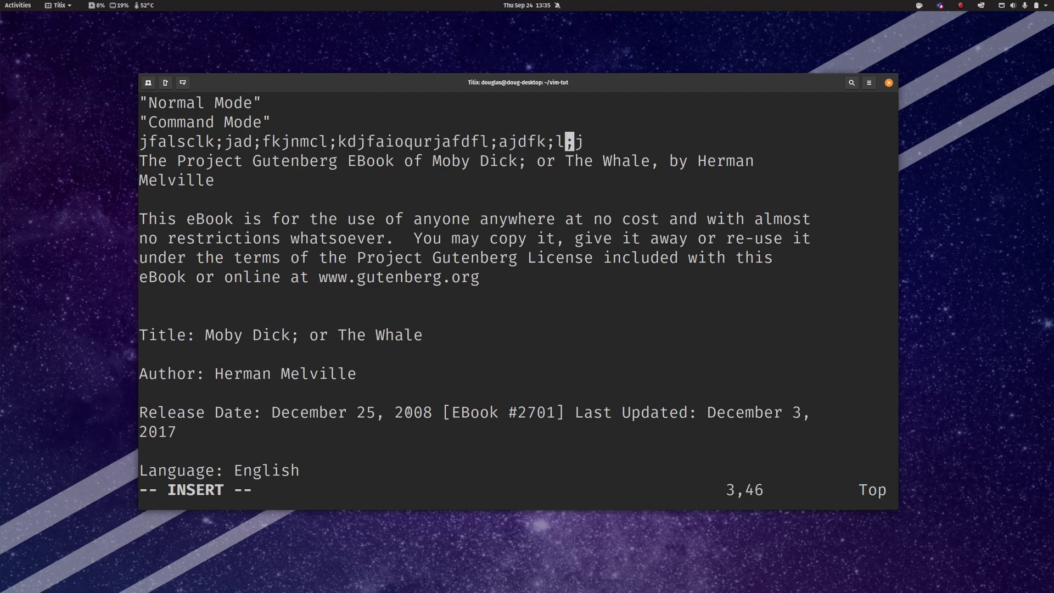
pyautogui.press('Escape')
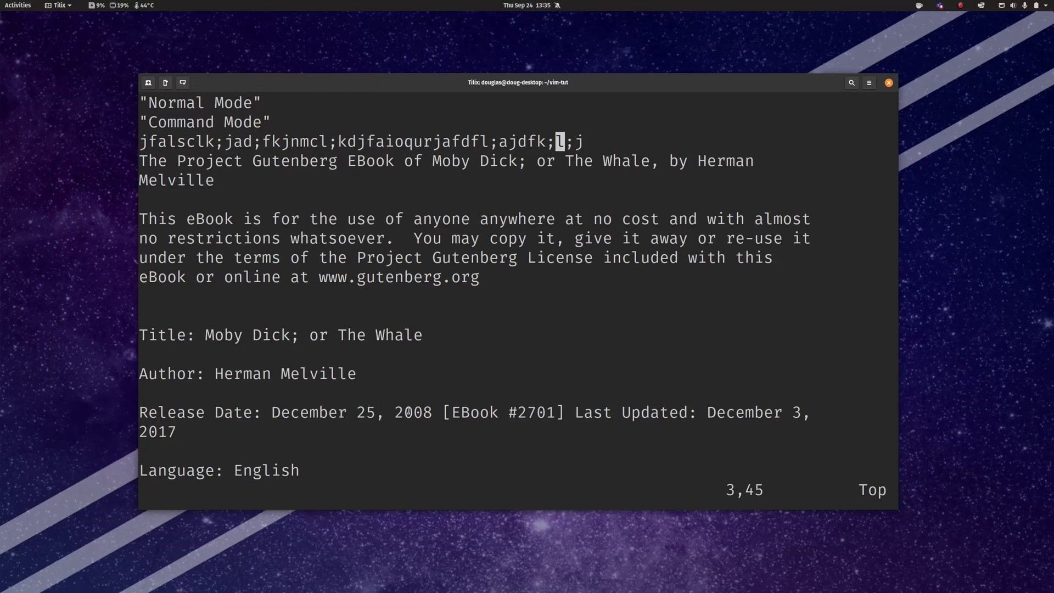
# Move around in normal mode leaving the text unchanged, then open a second Tilix window
pyautogui.press('h')
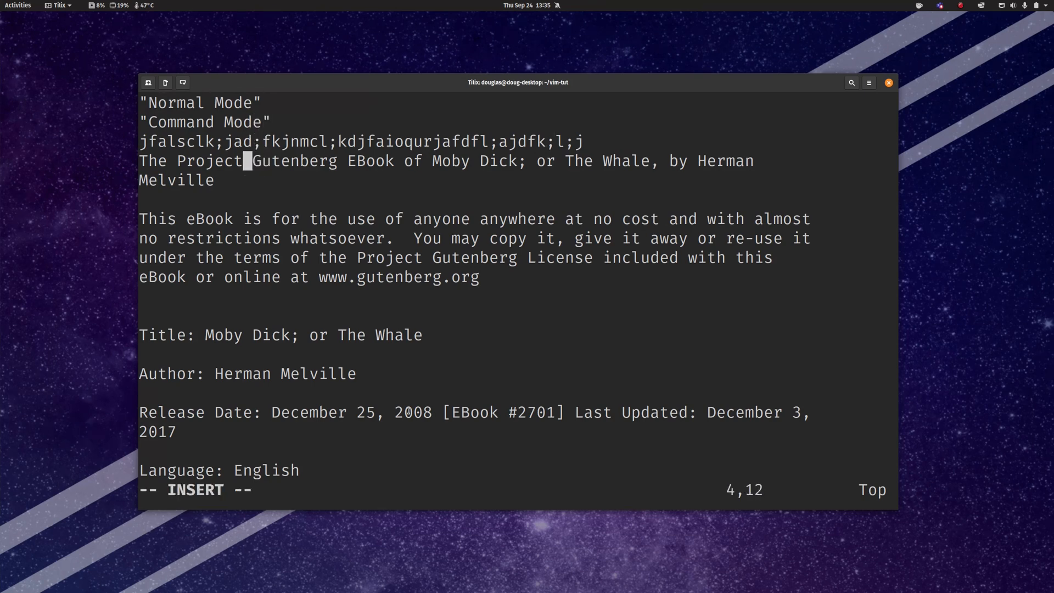
pyautogui.press('Escape')
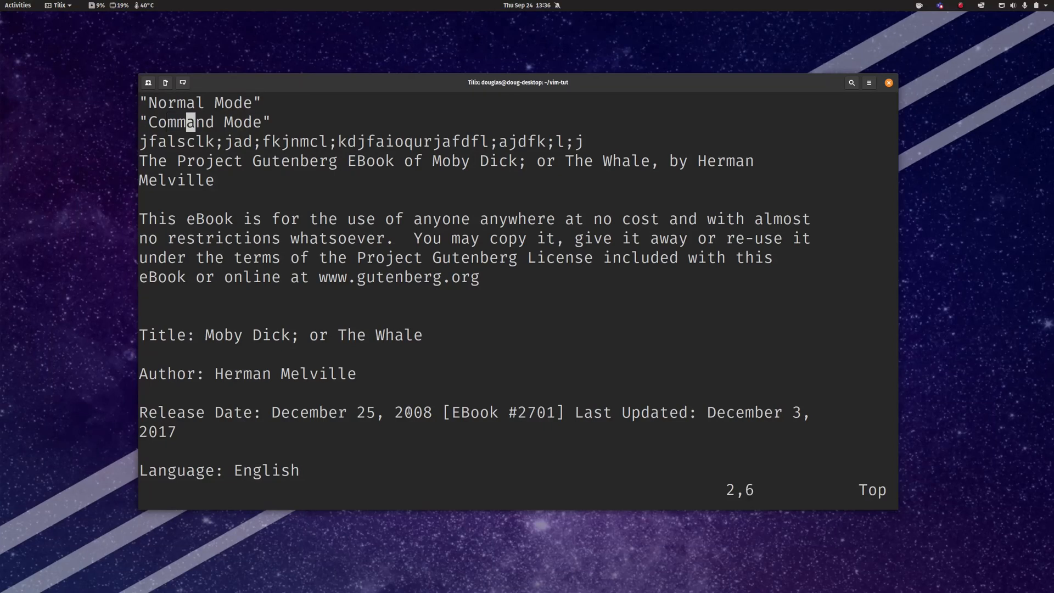
pyautogui.press('j')
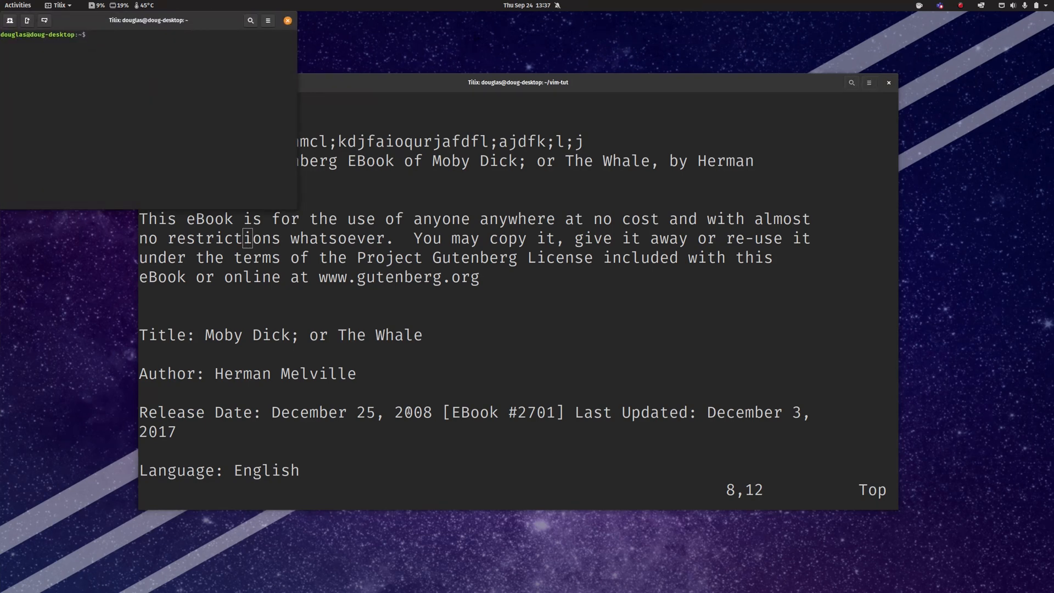
pyautogui.click(88, 34)
pyautogui.write('"C')
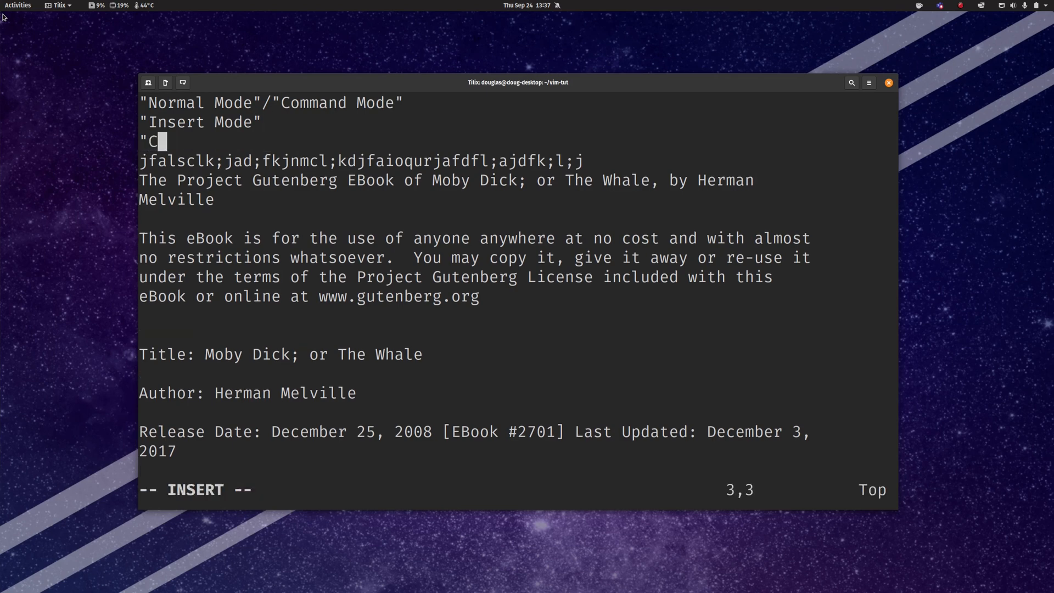
# Type 'ommand-line Line' so line 3 reads "Command-line Line"
pyautogui.write('ommand-line L')
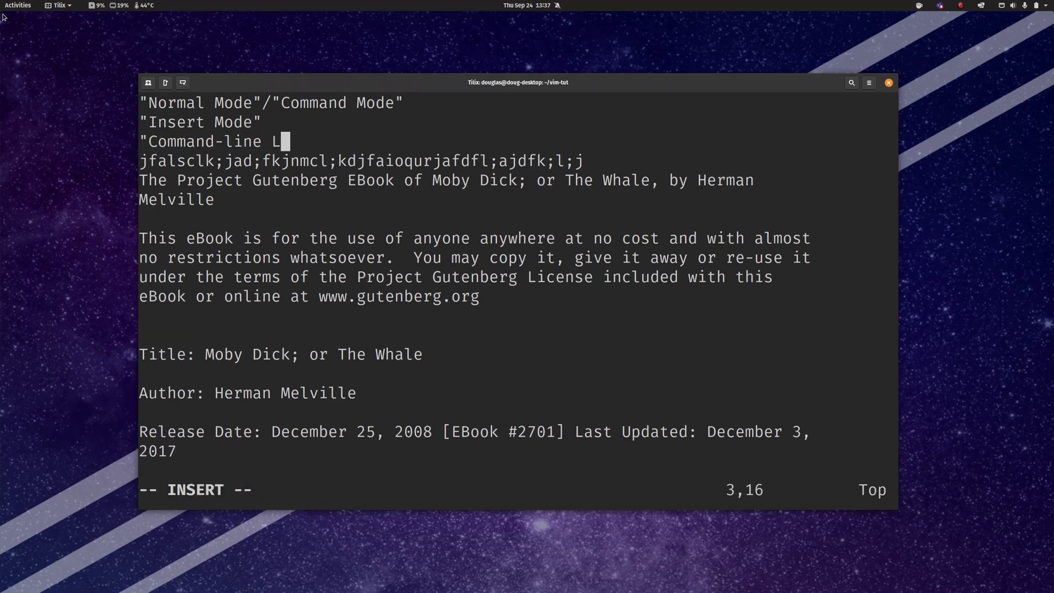
pyautogui.write('ine"')
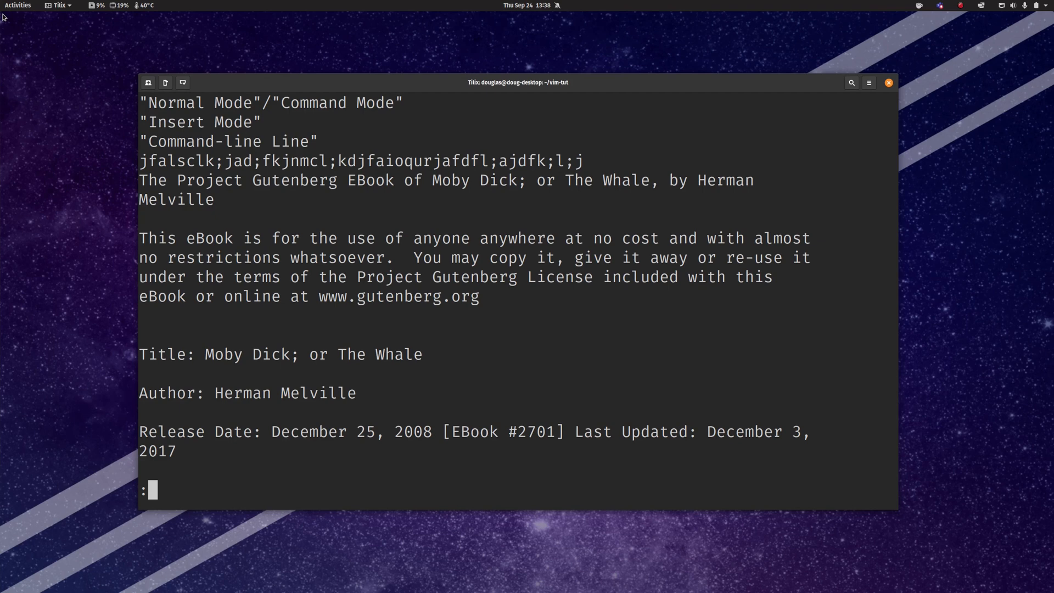
# Abandon the partial :ex command, then begin a :w command after adding the junk line
pyautogui.write('ex')
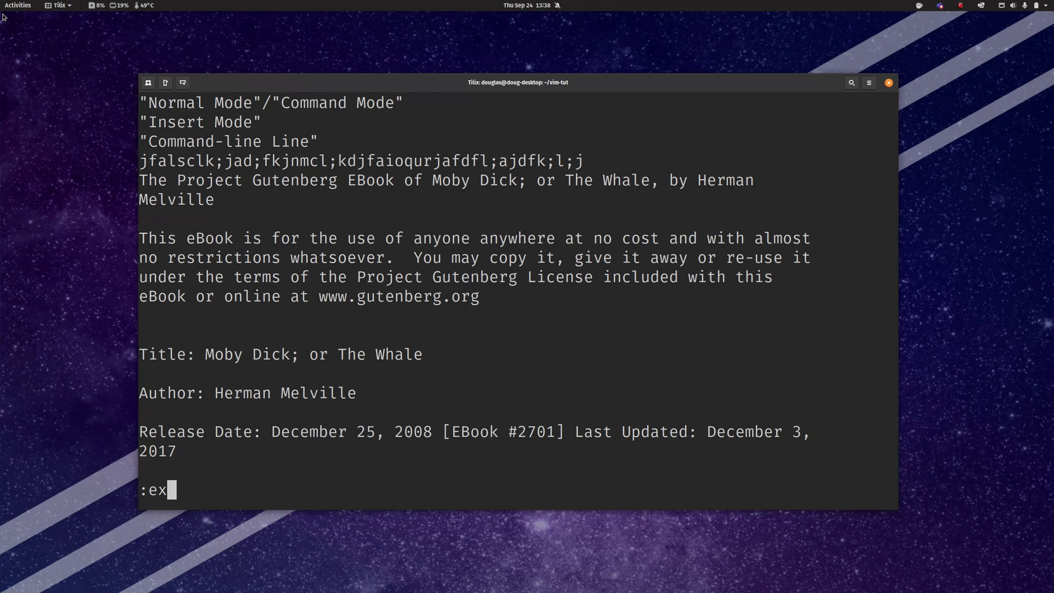
pyautogui.press('BackSpace')
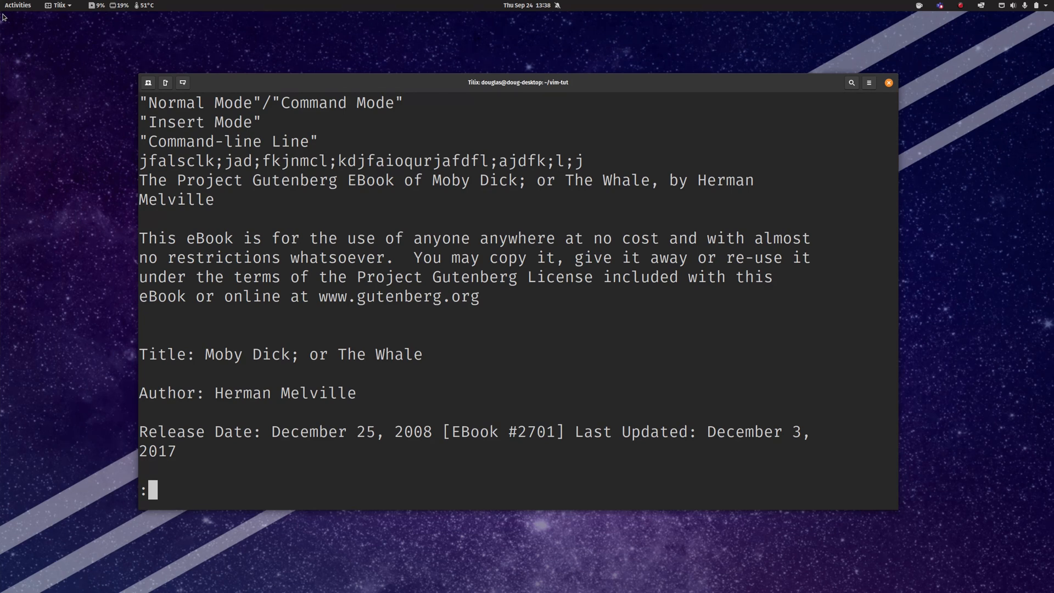
pyautogui.press('Escape')
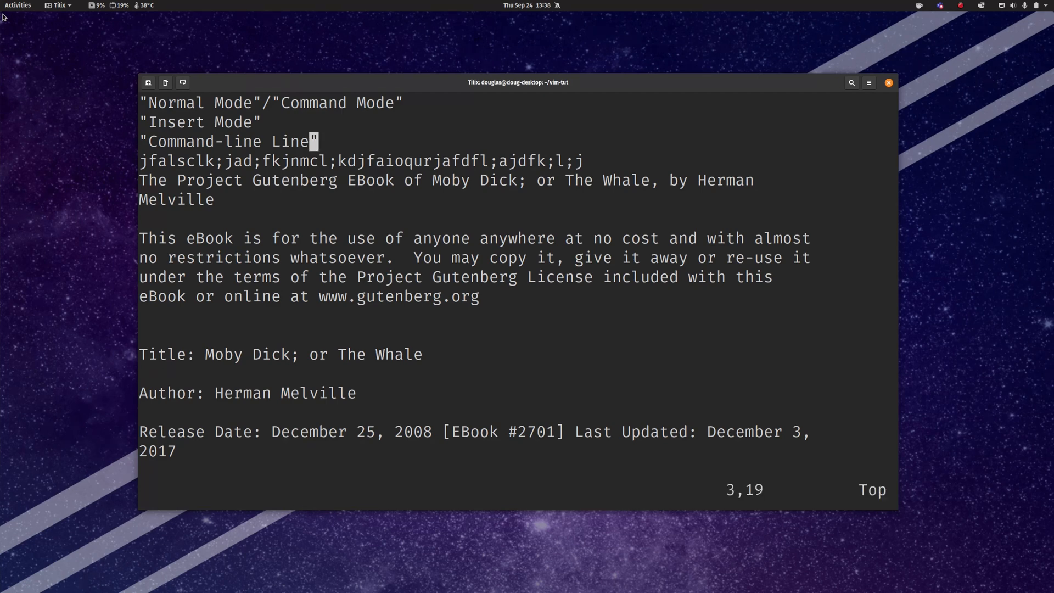
pyautogui.write(':')
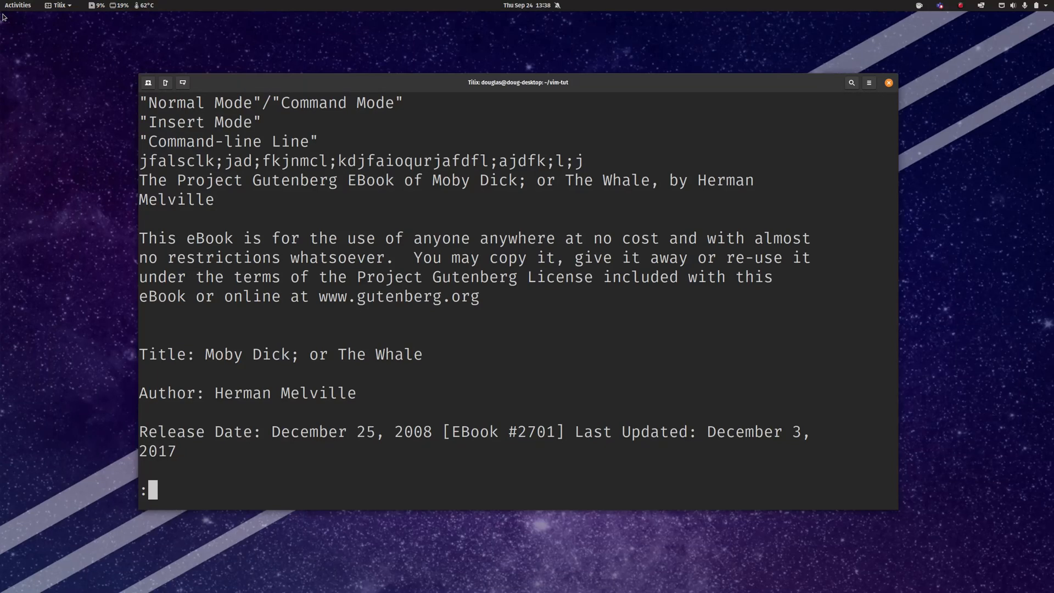
pyautogui.write('w')
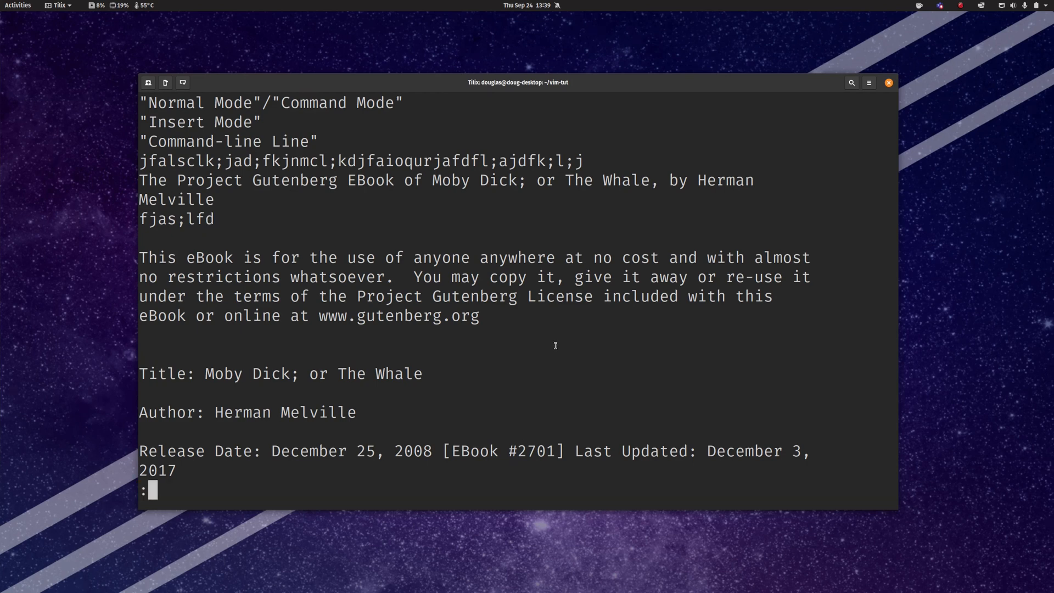
# Quit Vim with :q! discarding the unsaved junk line
pyautogui.write('q!')
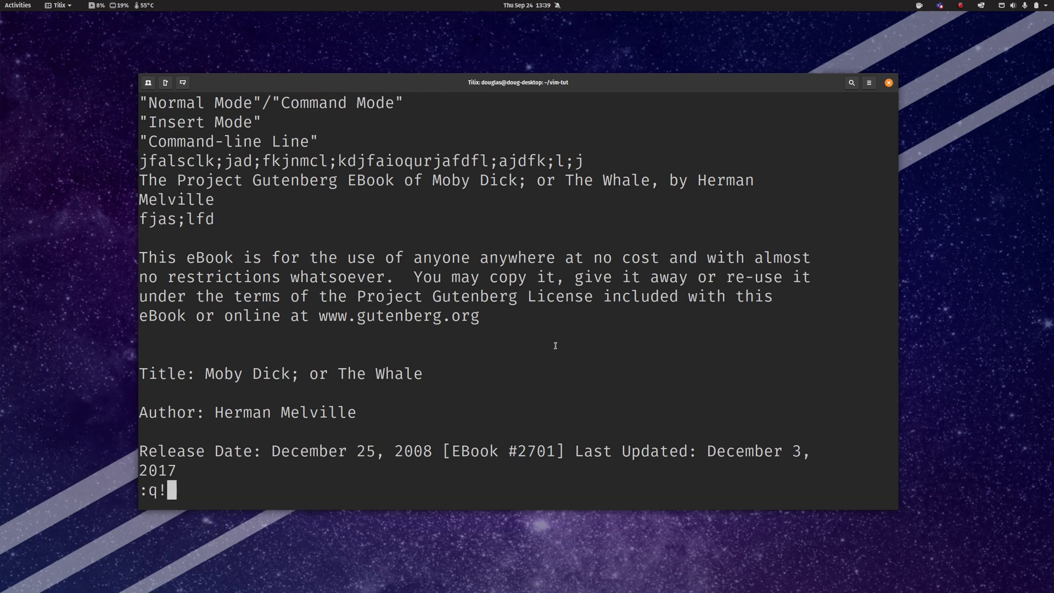
pyautogui.press('Return')
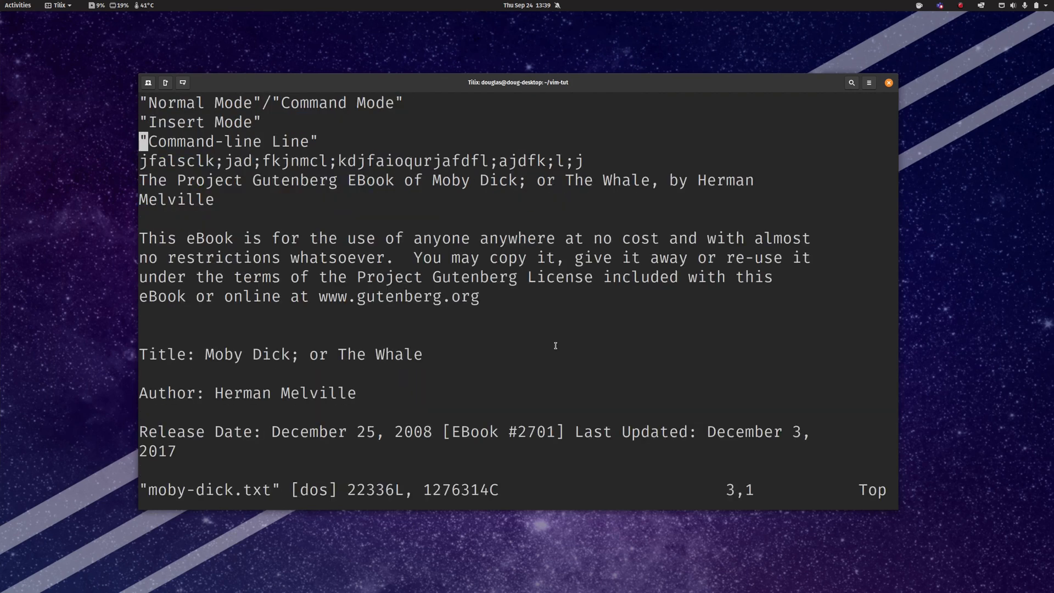
# Insert afk'adfkj on line 5 and write the file as newname.txt
pyautogui.write("afk'adfkj")
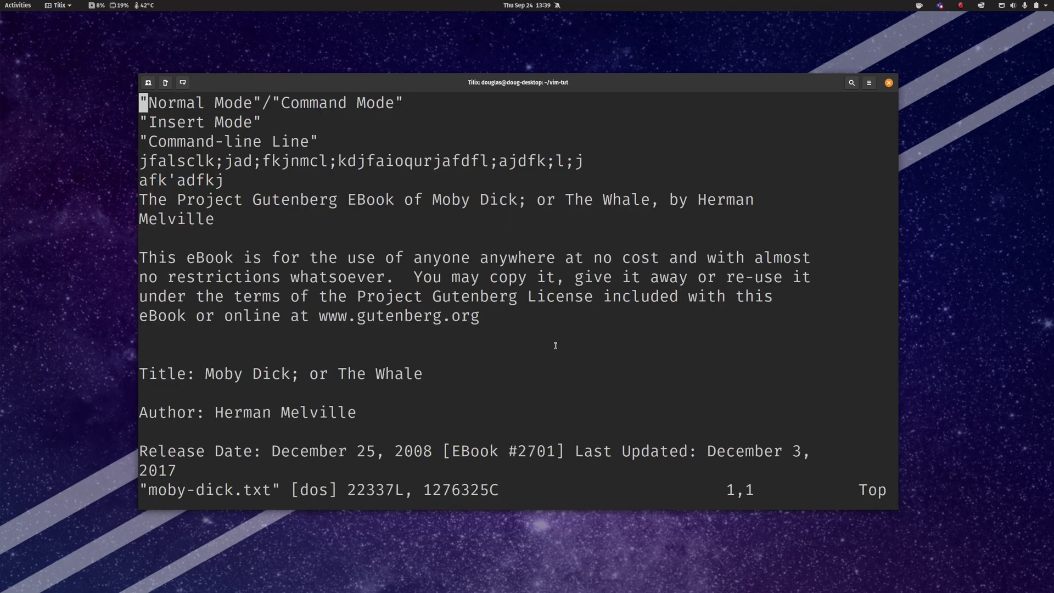
pyautogui.write(':w')
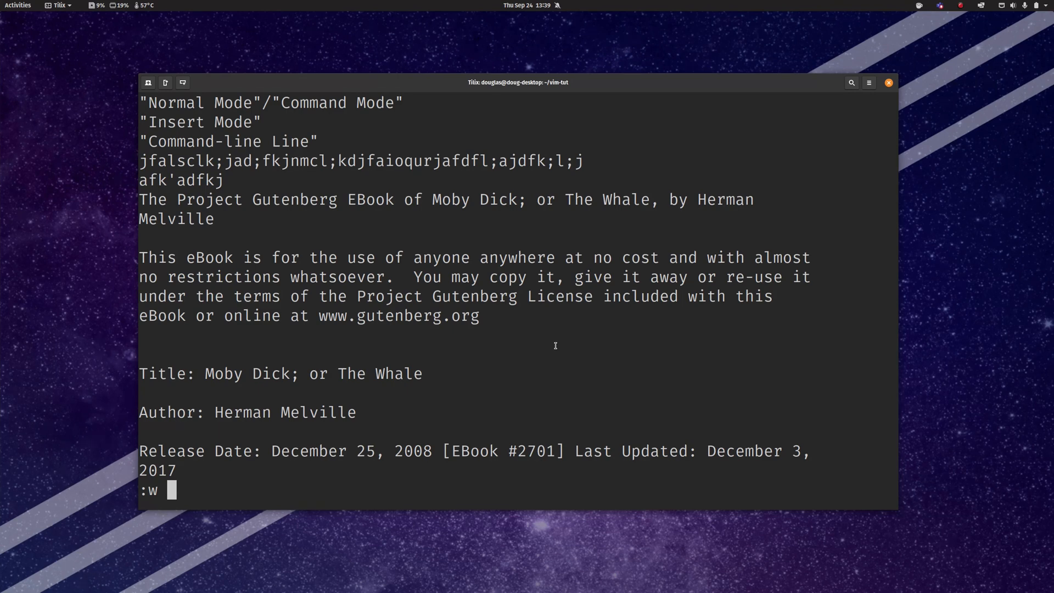
pyautogui.write('newname.txt')
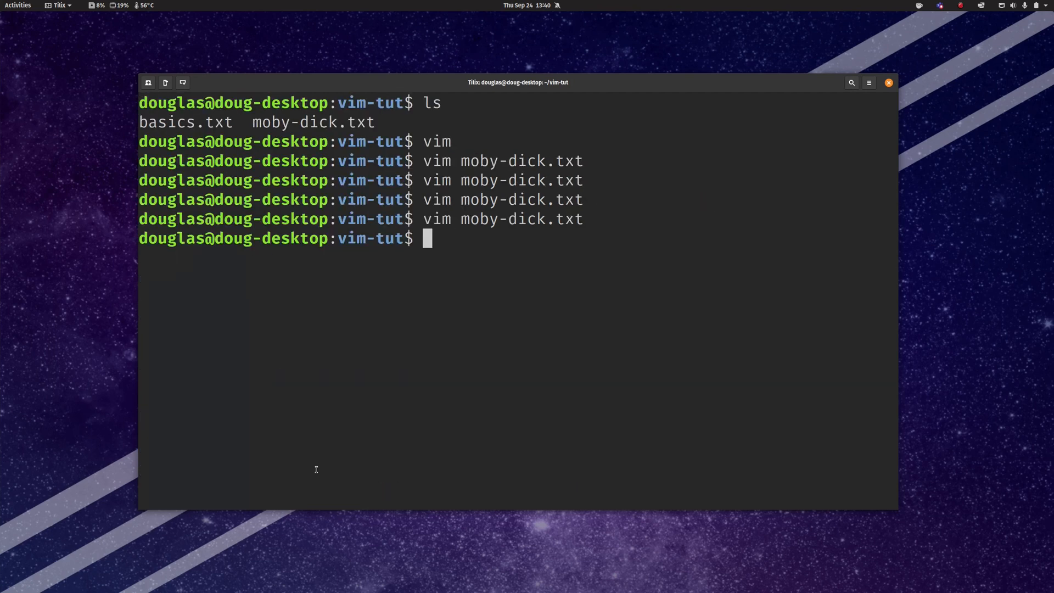
# Start typing nvim bas to open basics.txt from the shell
pyautogui.write('nvim basics.txt')
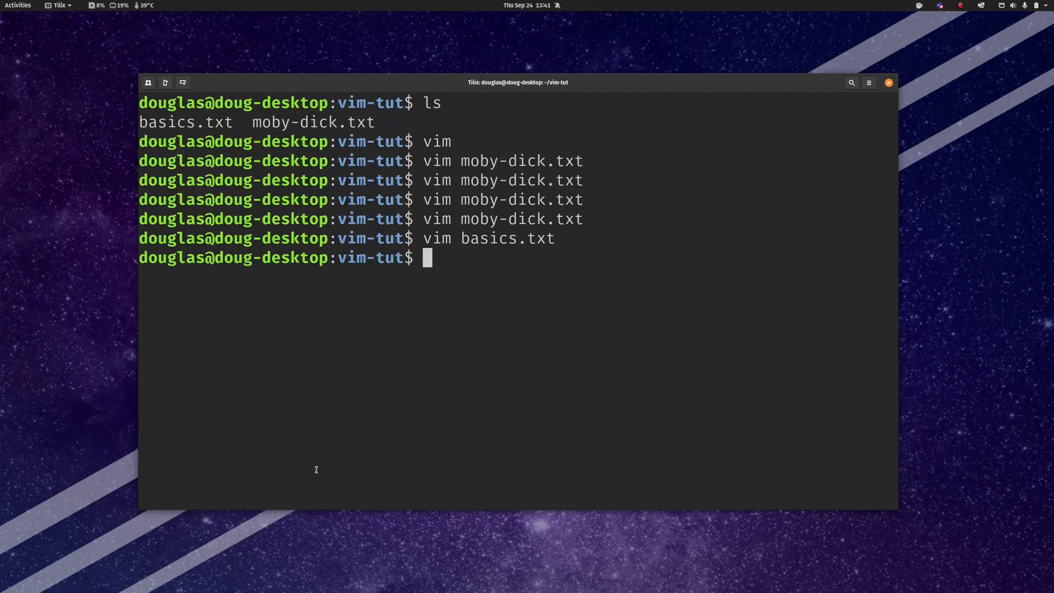
# Reopen moby-dick.txt in Vim from the shell prompt, showing the saved afk'adfkj line
pyautogui.write('nvim')
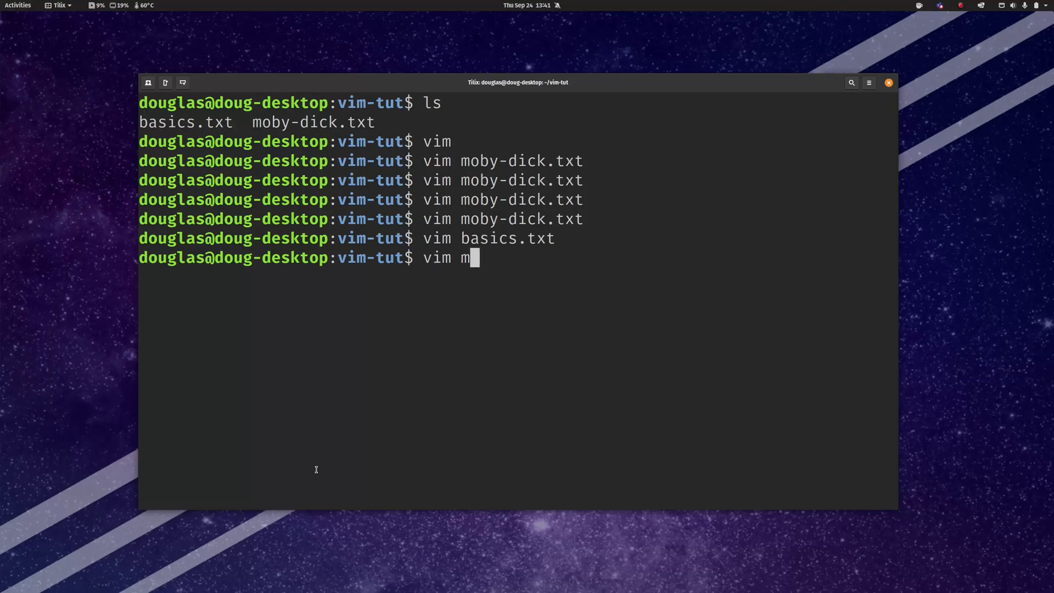
pyautogui.write('ob')
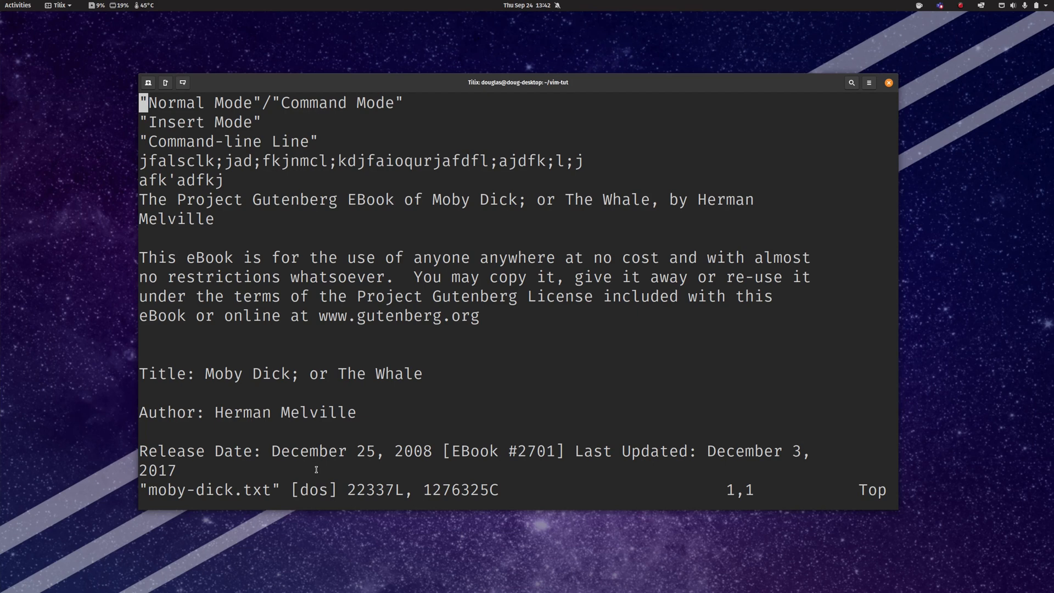
# Insert the random text fjal;djfajdfjfaj on blank line 8 and return to normal mode
pyautogui.press('i')
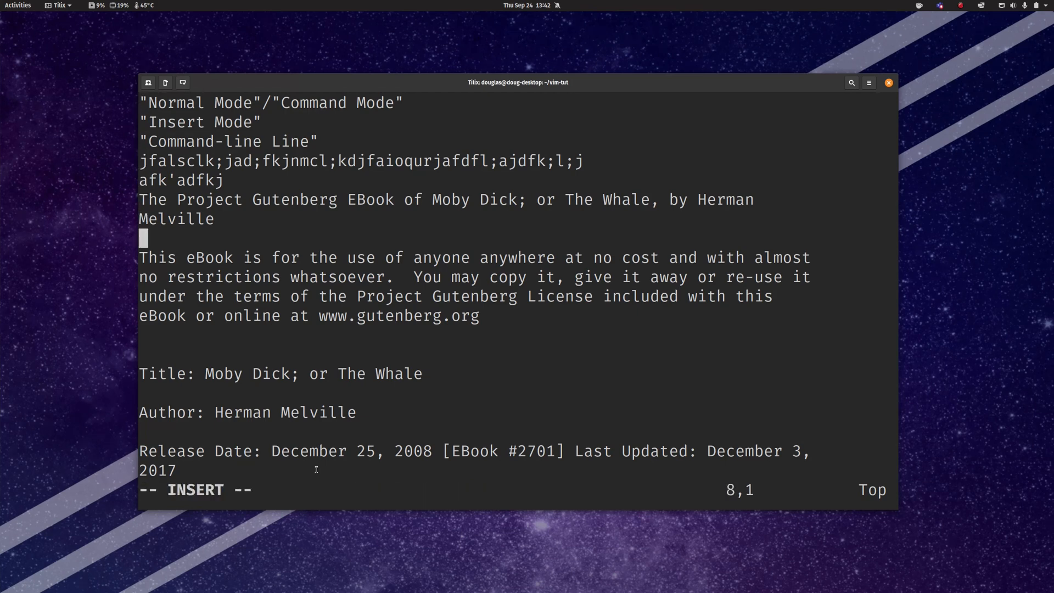
pyautogui.write('fjal;djfajdf')
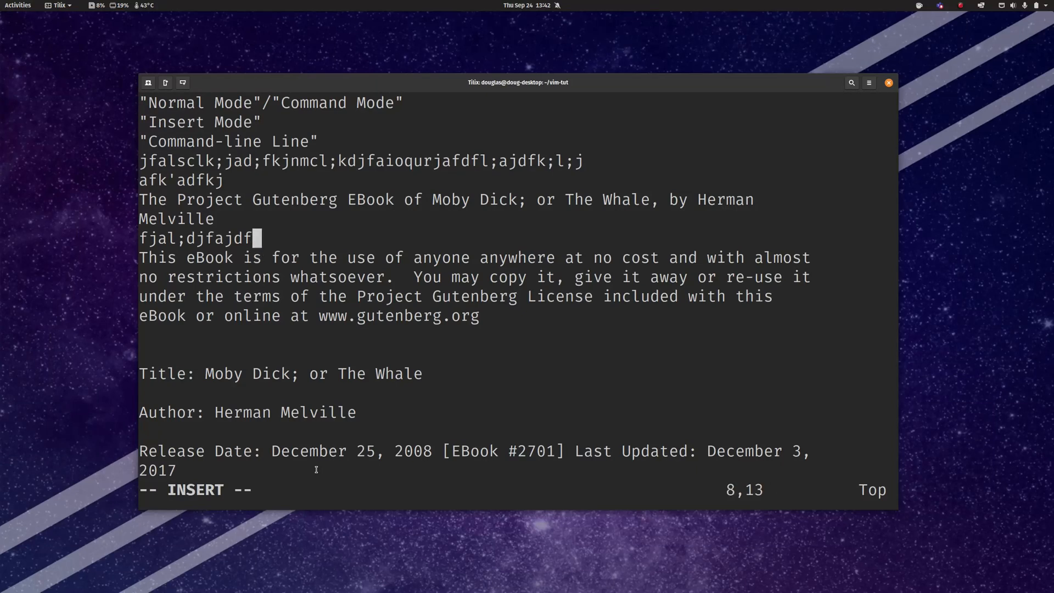
pyautogui.write('jfaj')
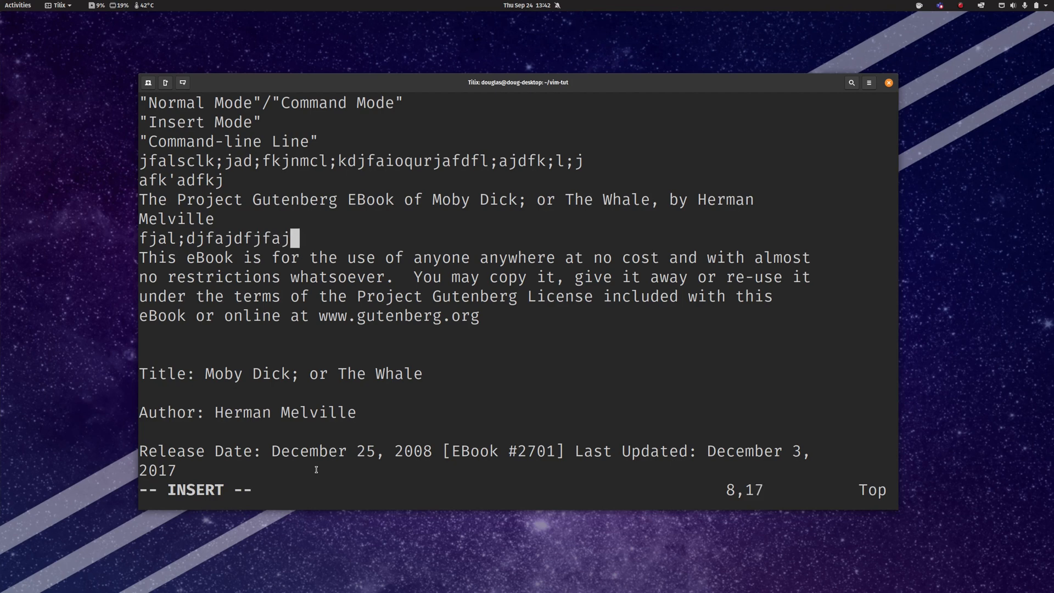
pyautogui.press('Escape')
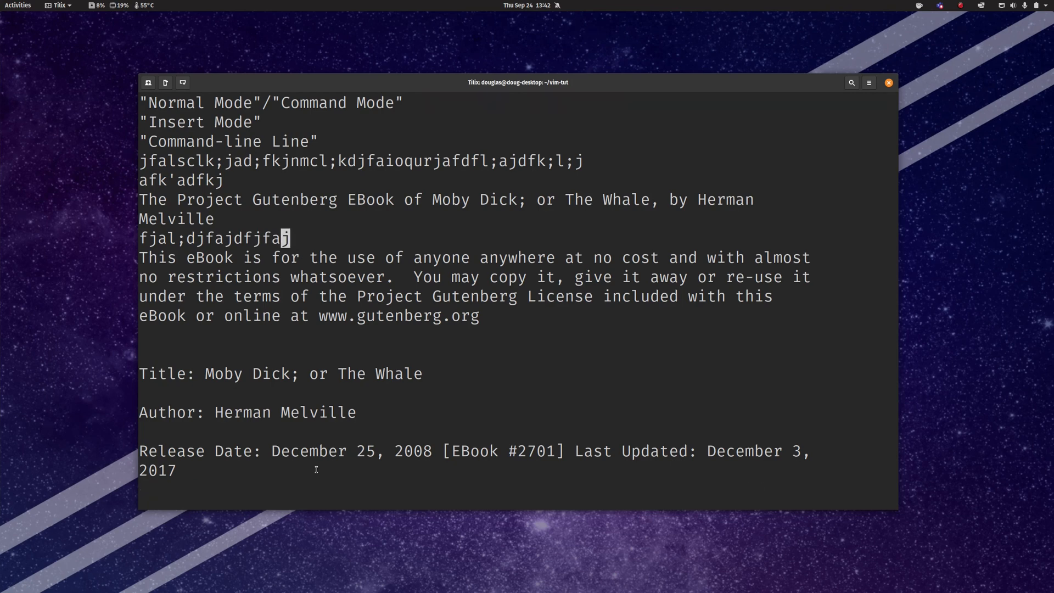